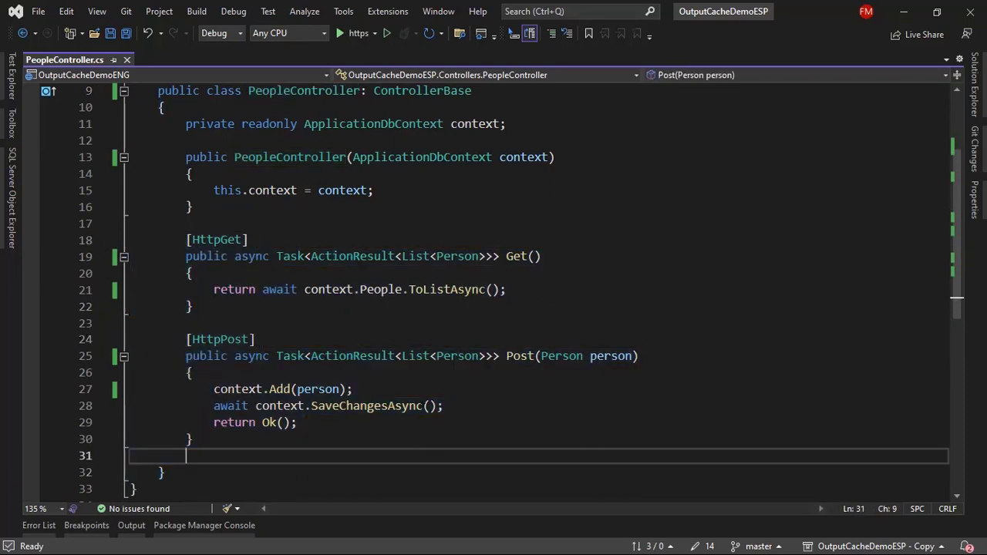
Run GET /api/people and confirm it returns an empty list.
double_click(422, 157)
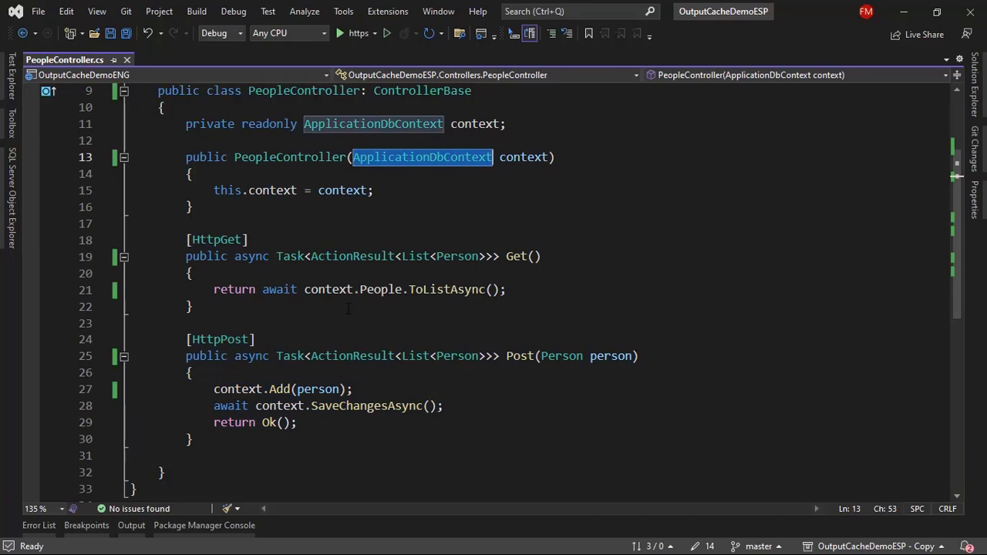
click(191, 306)
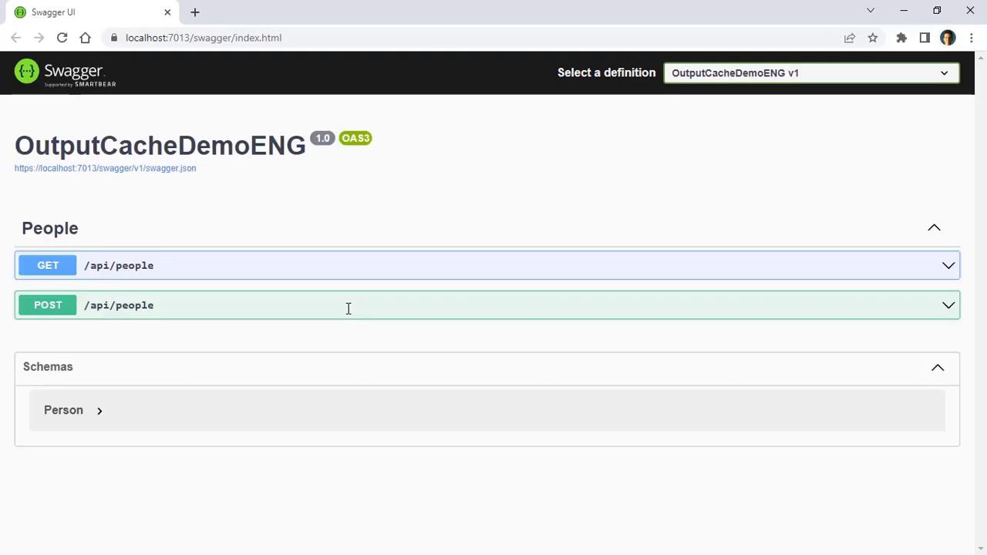
mouse_move(342, 284)
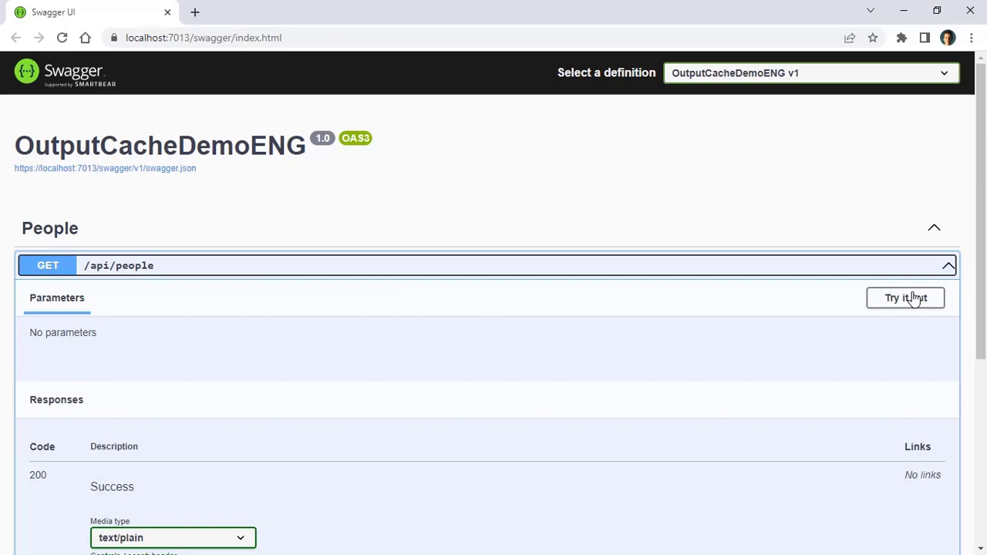
click(906, 298)
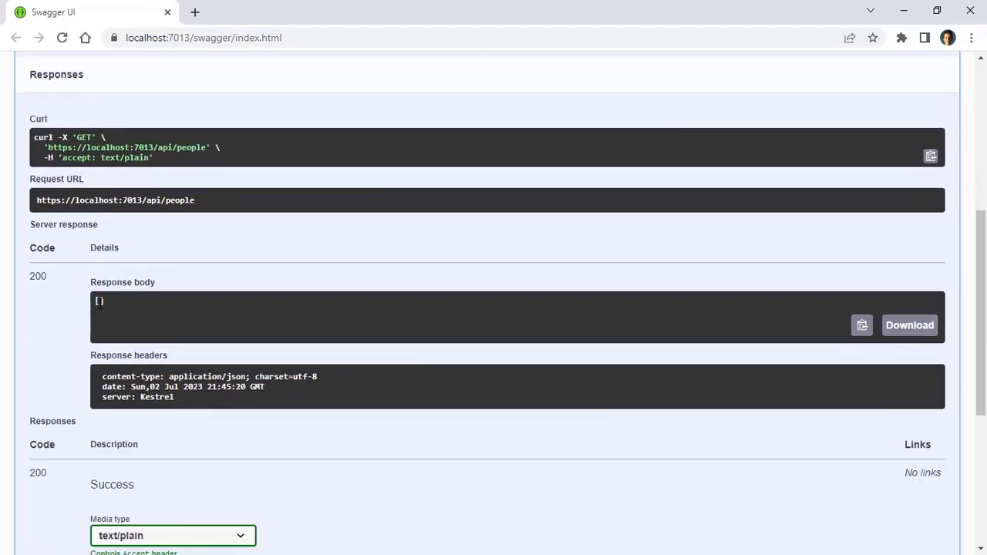
scroll(down, 3)
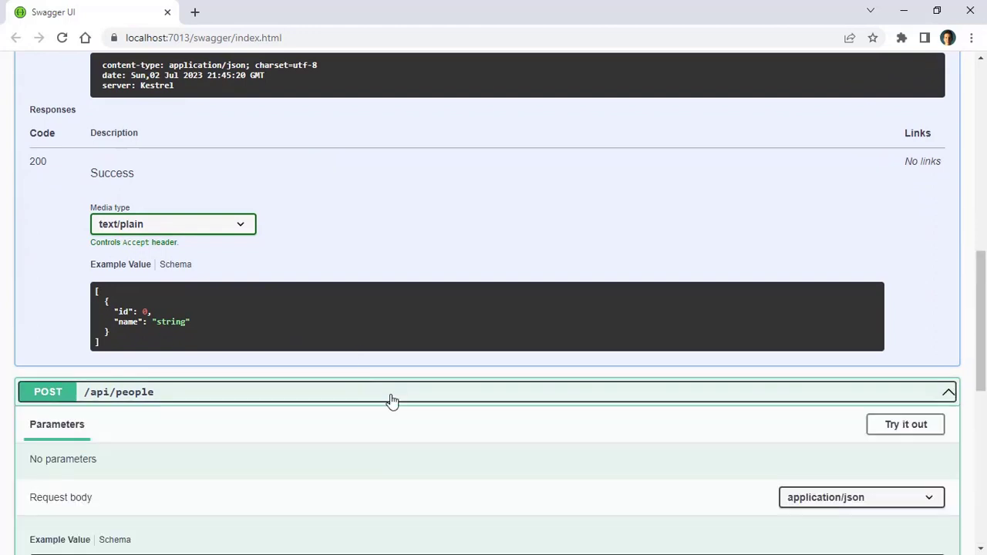
POST a new person named Felipe, then rerun GET to see Felipe returned.
click(906, 424)
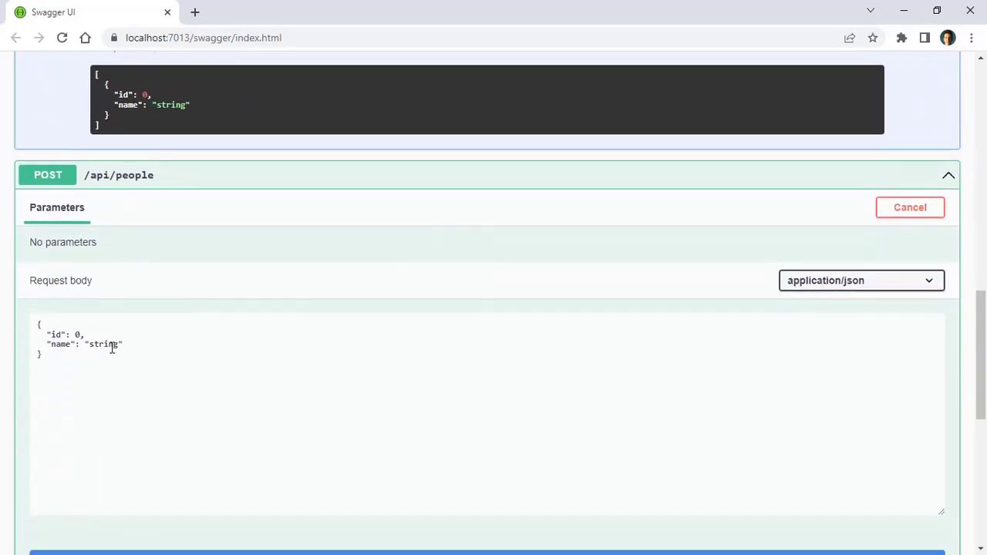
text(Felipe)
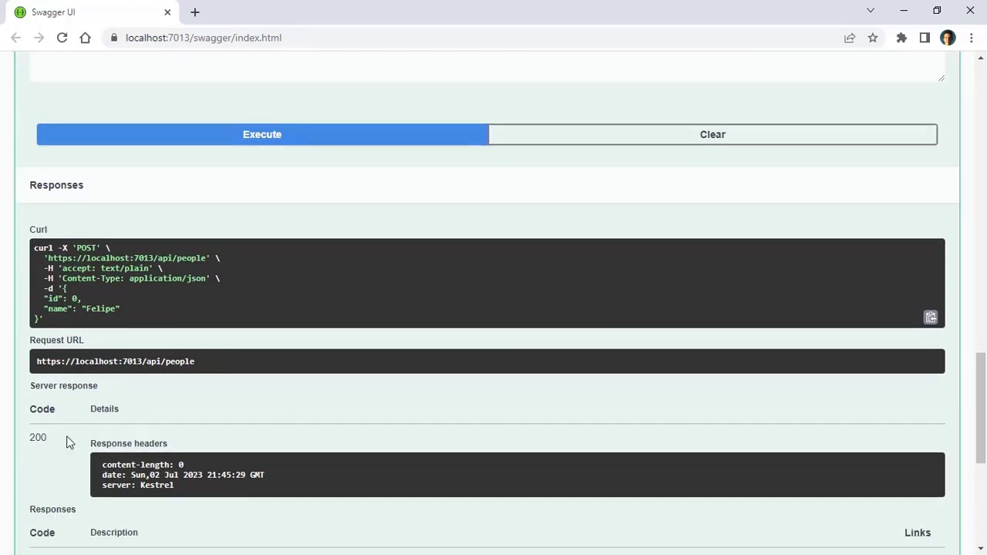
scroll(down, 3)
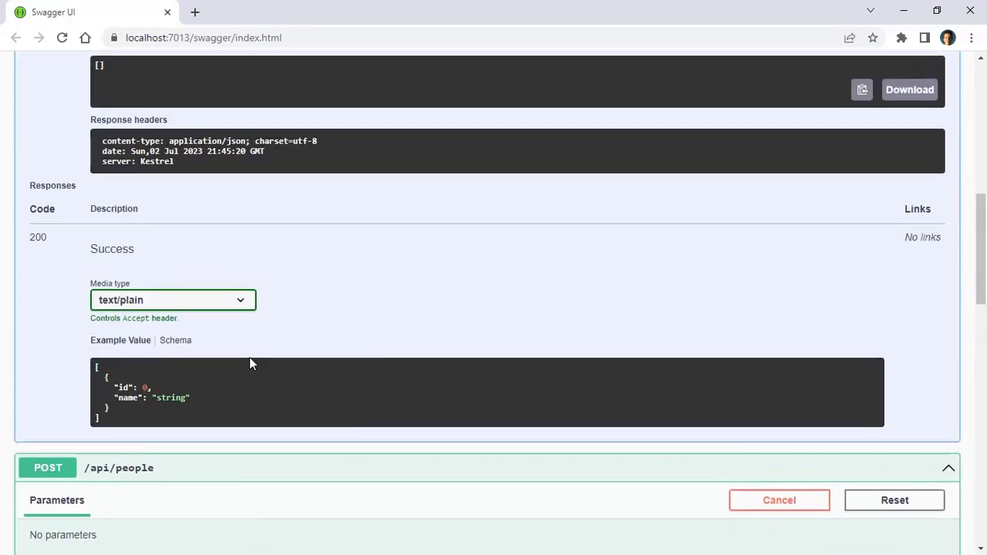
scroll(up, 3)
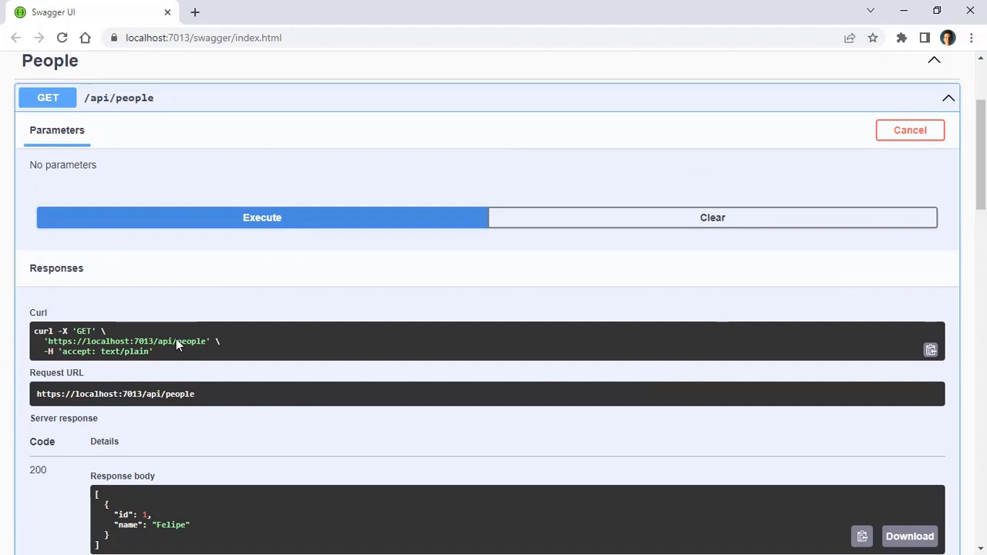
scroll(down, 3)
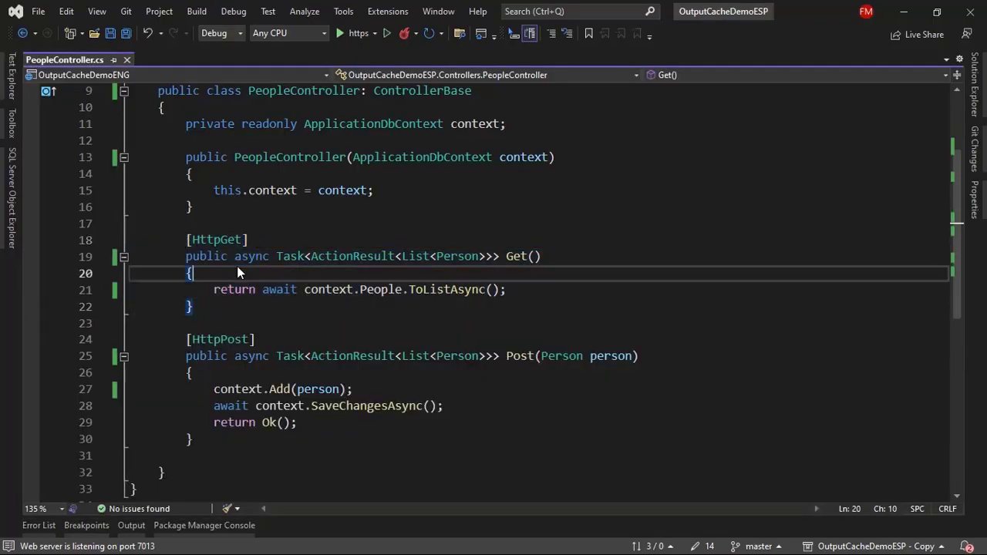
Add await Task.Delay(2000); at the start of the Get method in PeopleController.cs.
text(aw)
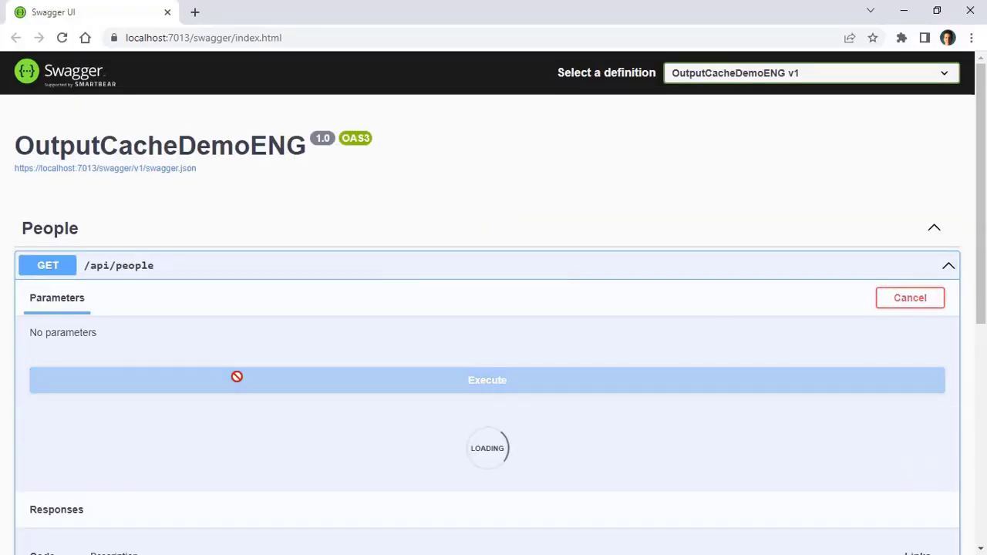
Execute GET /api/people again and get the Felipe entry with status 200.
scroll(down, 3)
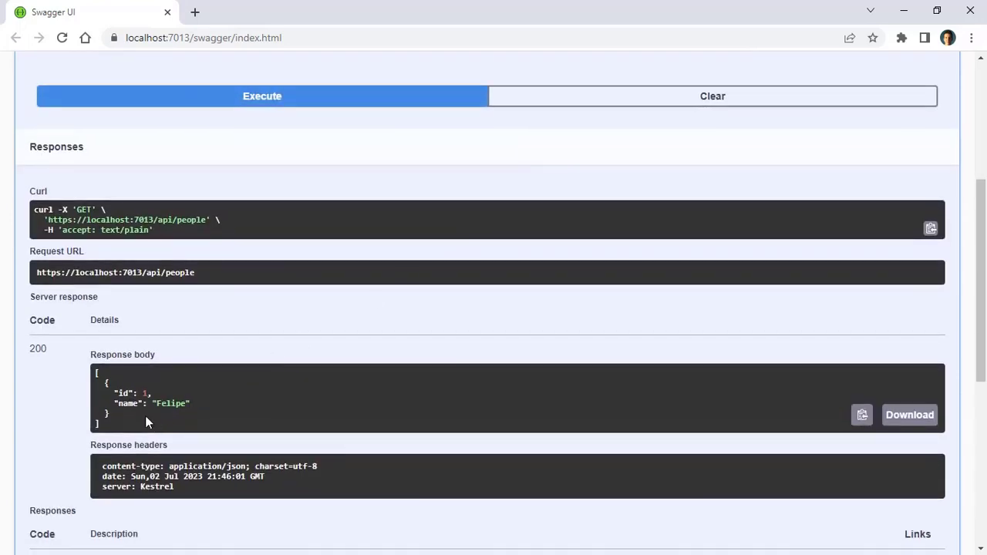
click(262, 96)
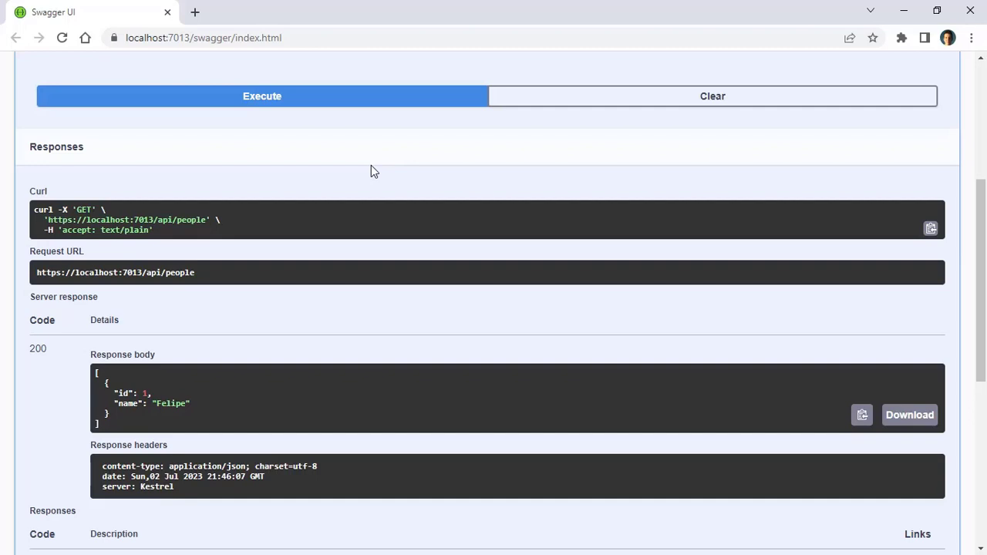
mouse_move(368, 178)
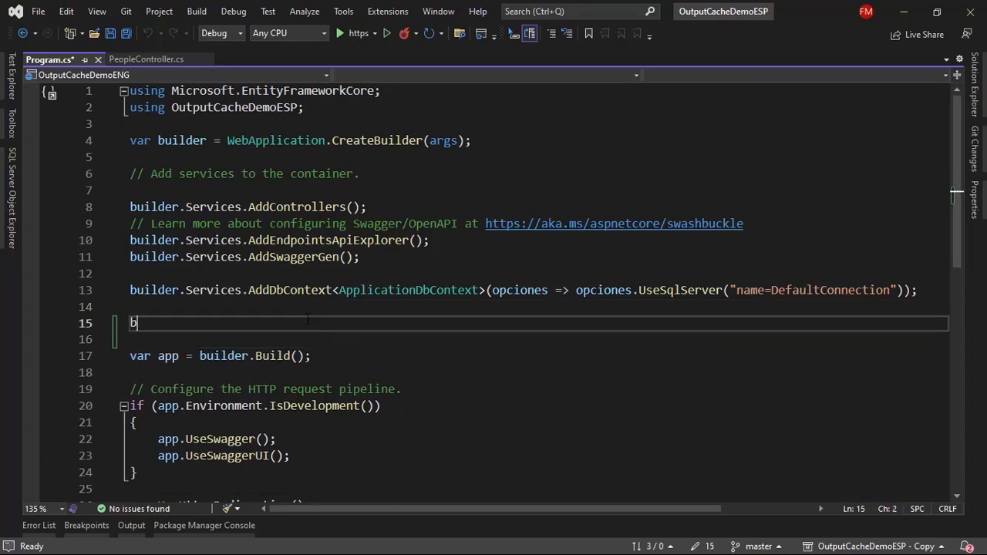
Add builder.Services.AddOutputCache(); and app.UseOutputCache(); to Program.cs.
text(uilder.Services.AddOutputCache();)
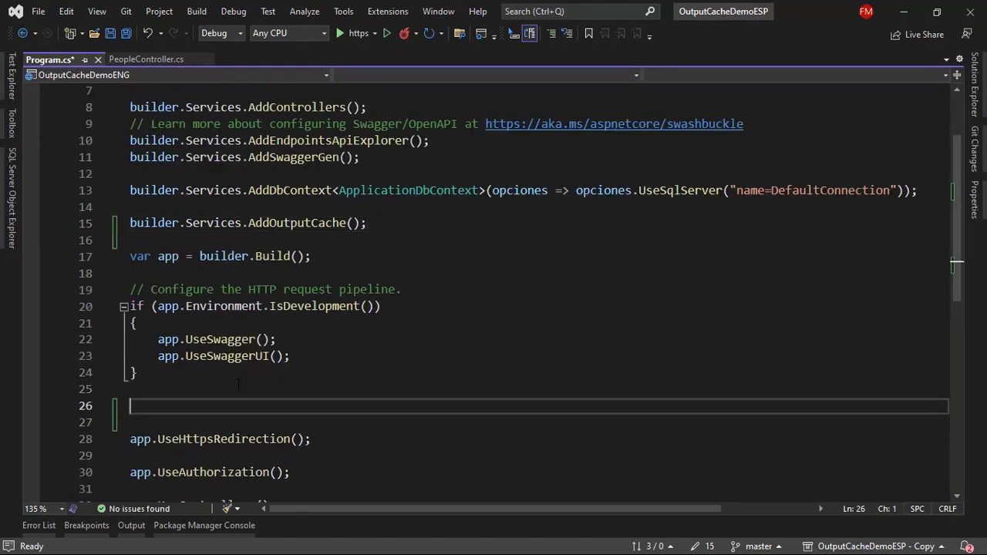
scroll(down, 3)
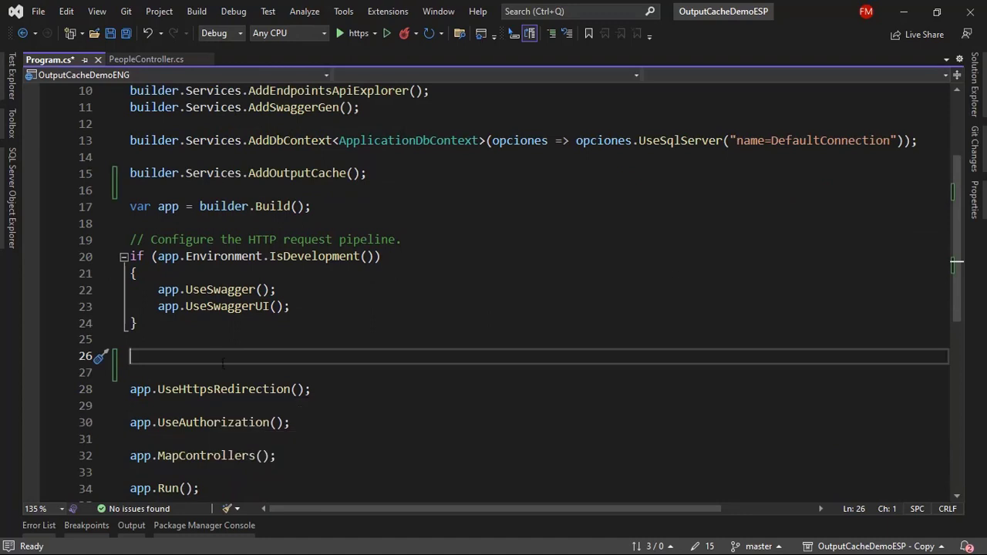
text(app.)
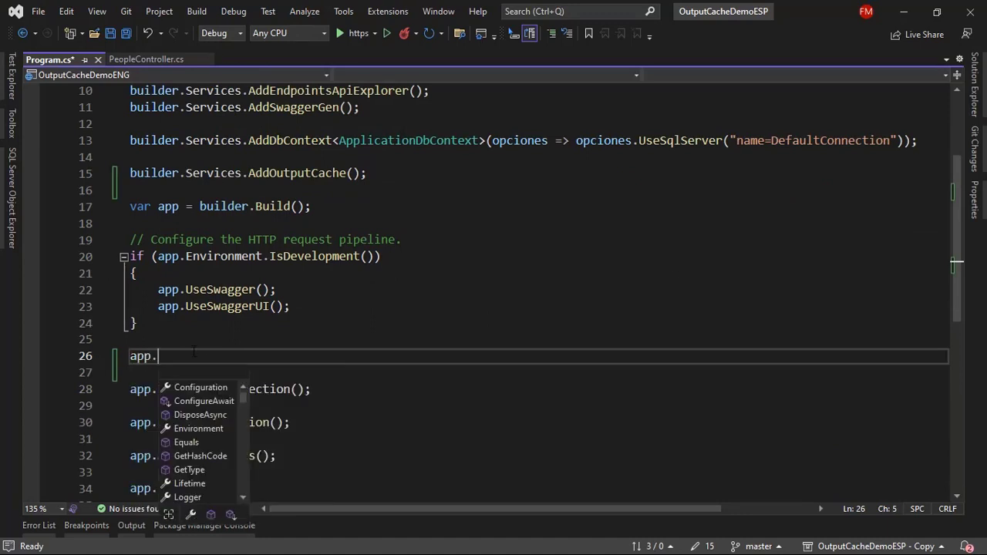
text(UseOutputCache())
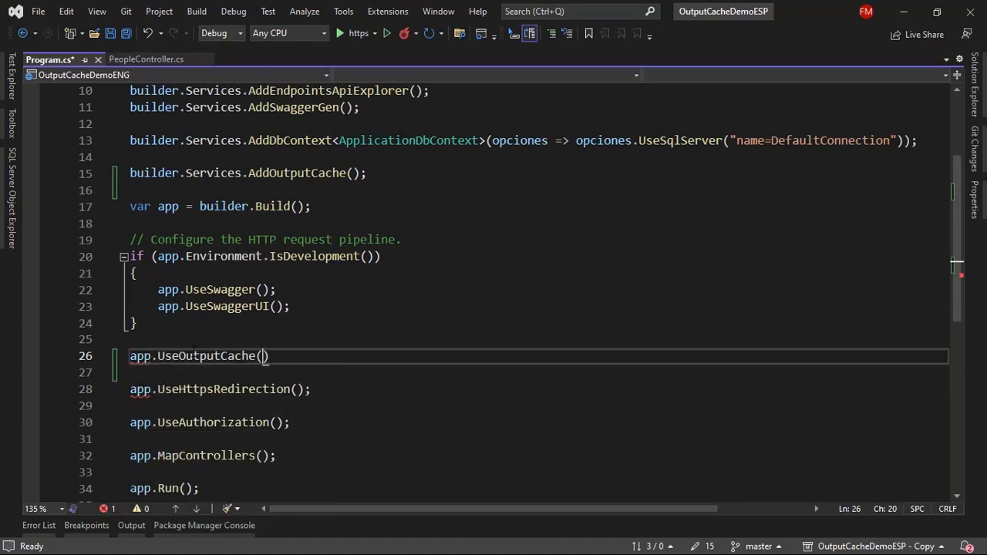
text(;)
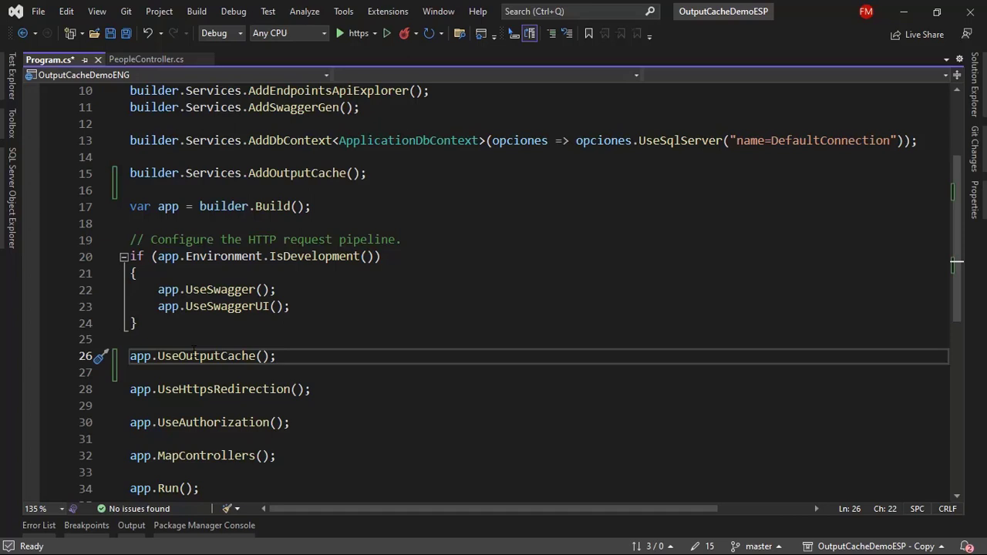
mouse_move(147, 58)
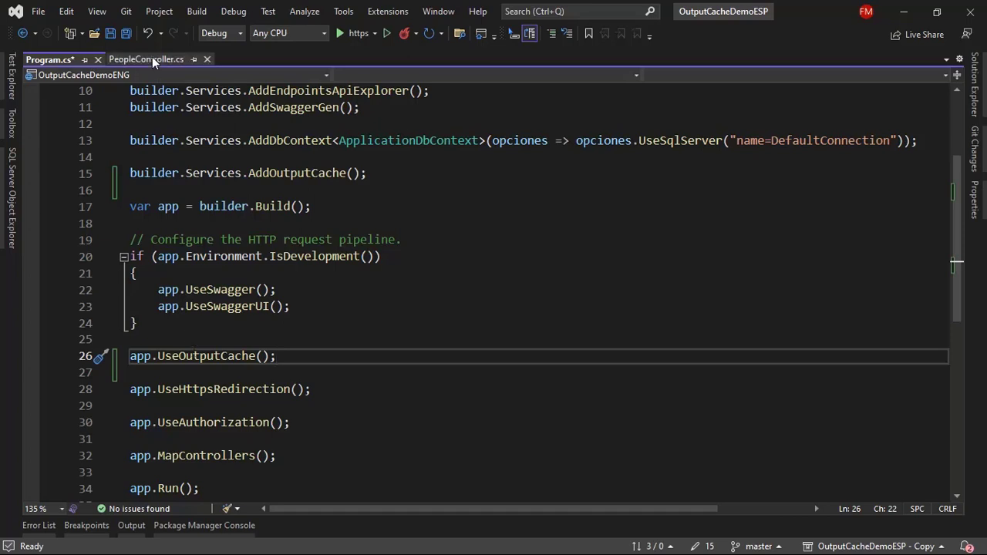
Add [OutputCache(Duration = 5)] above the Get method in PeopleController.cs.
click(147, 59)
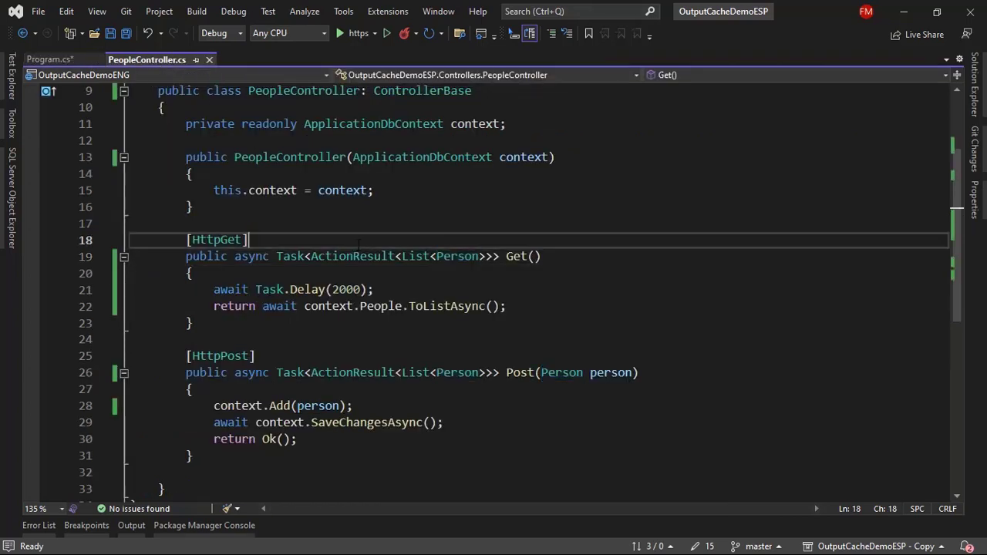
text([OutputCache()
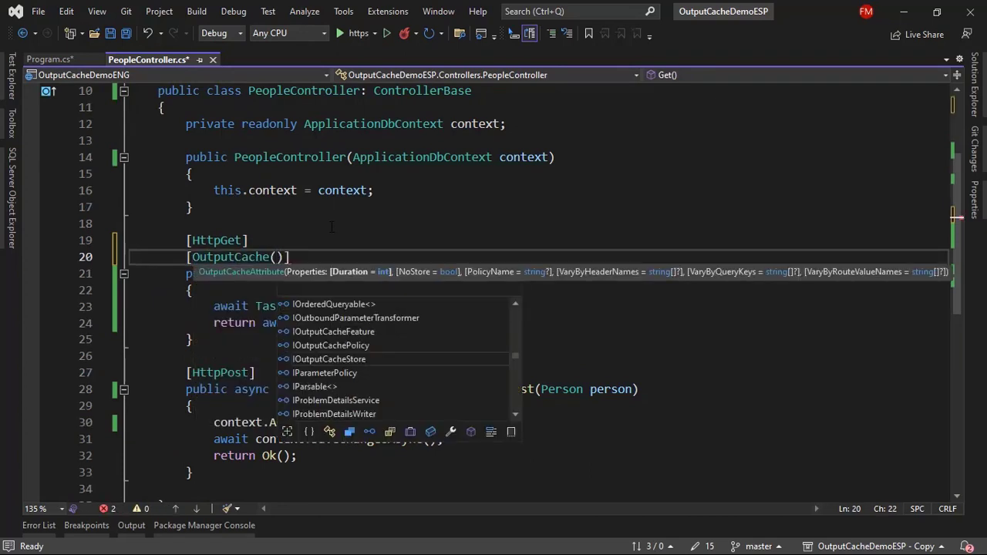
text(Duration =)
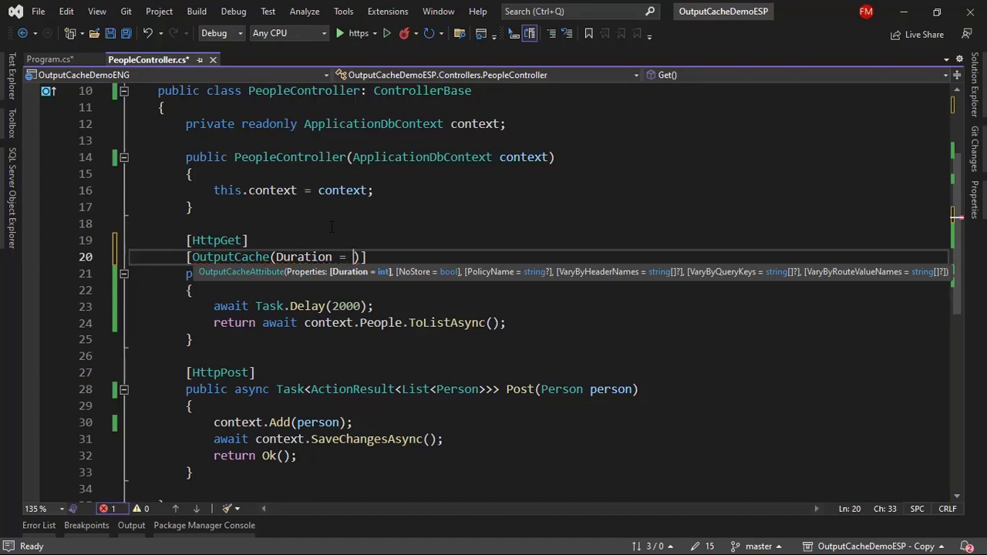
mouse_move(354, 256)
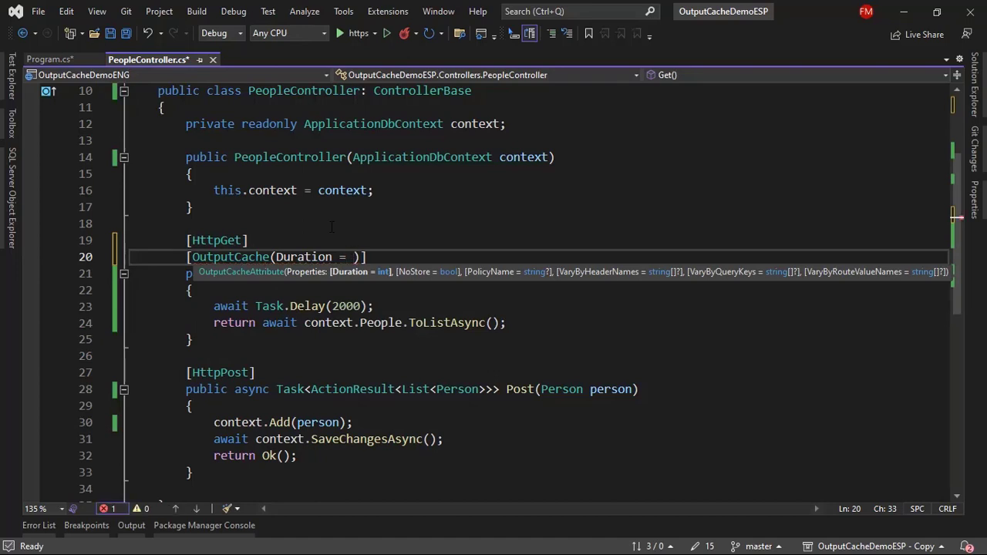
text(5)
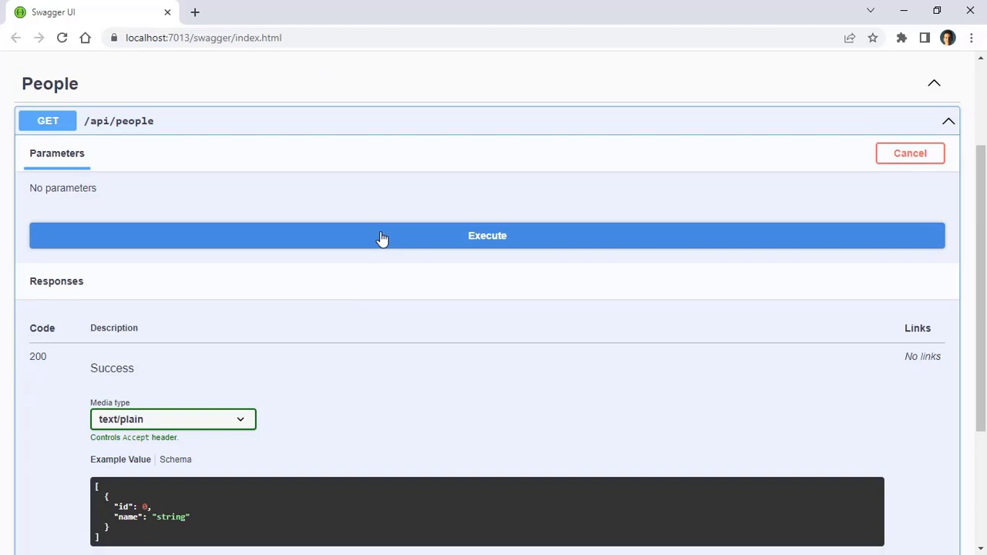
Execute GET /api/people repeatedly to get the one-person list from cache.
click(487, 235)
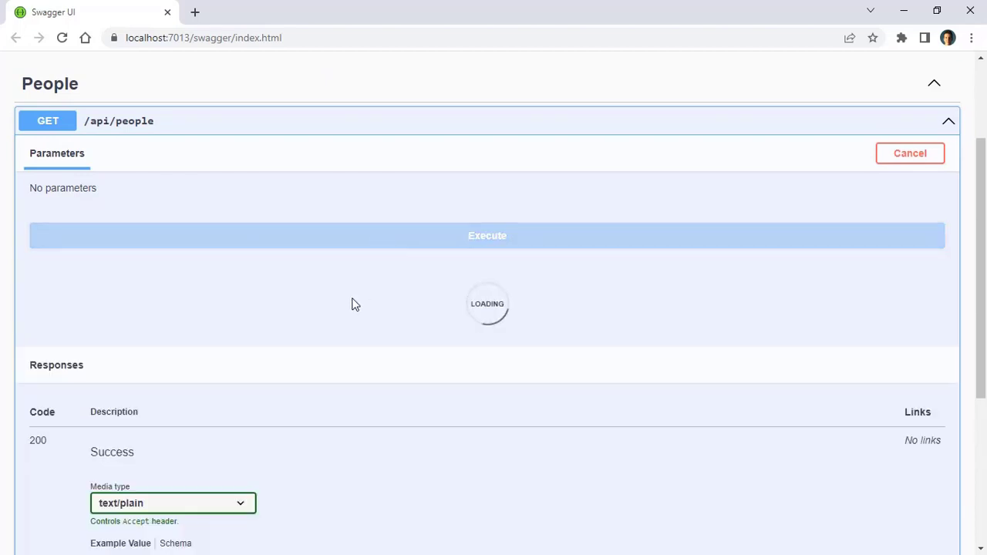
scroll(down, 3)
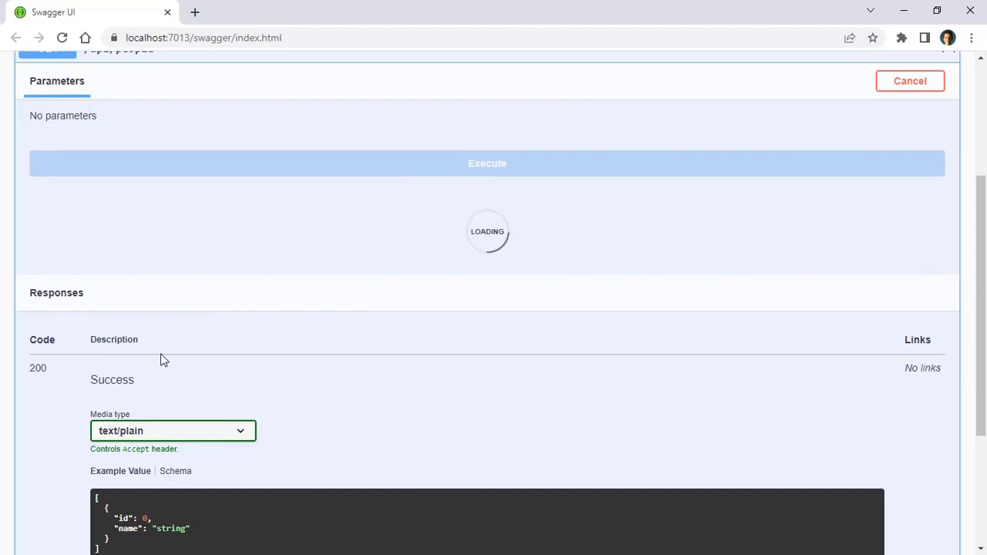
click(488, 164)
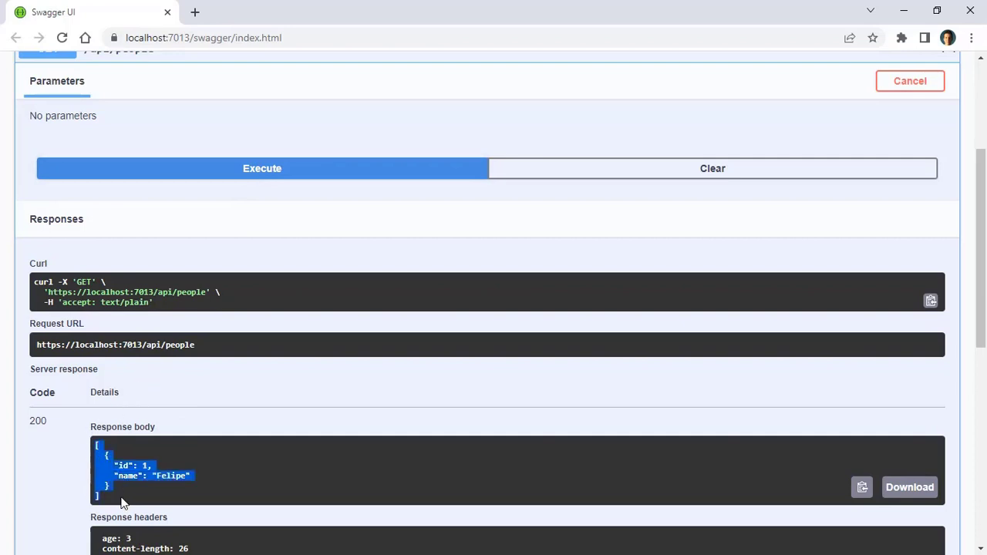
mouse_move(308, 193)
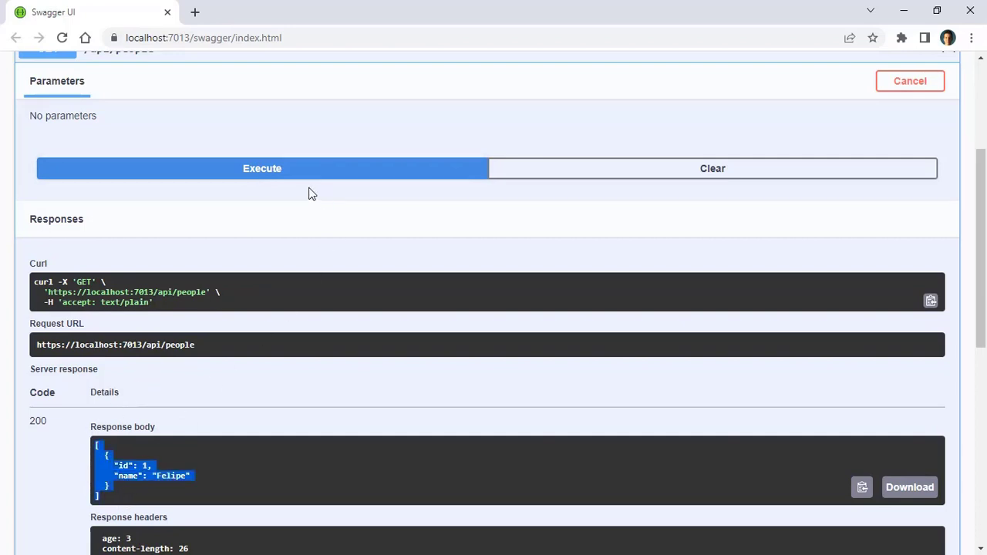
mouse_move(295, 173)
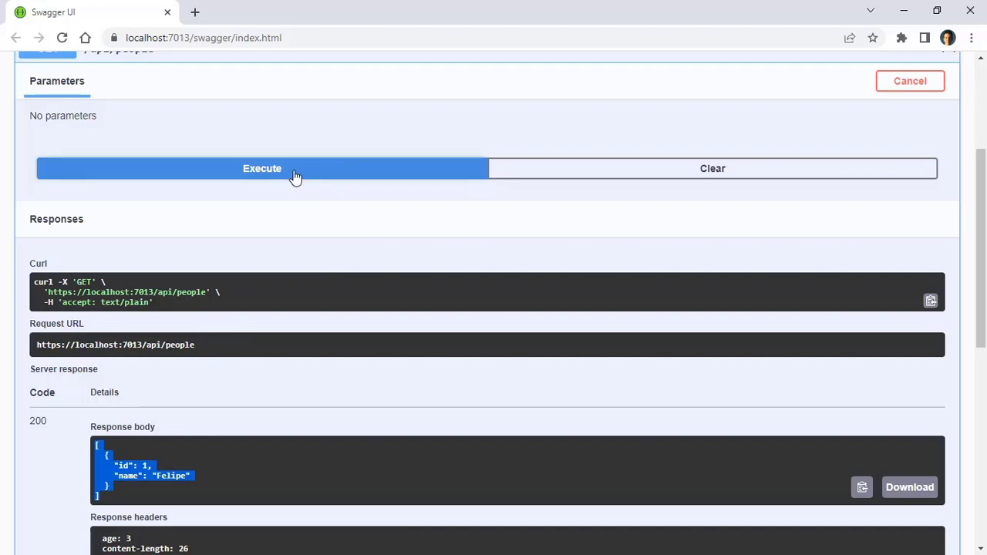
click(262, 168)
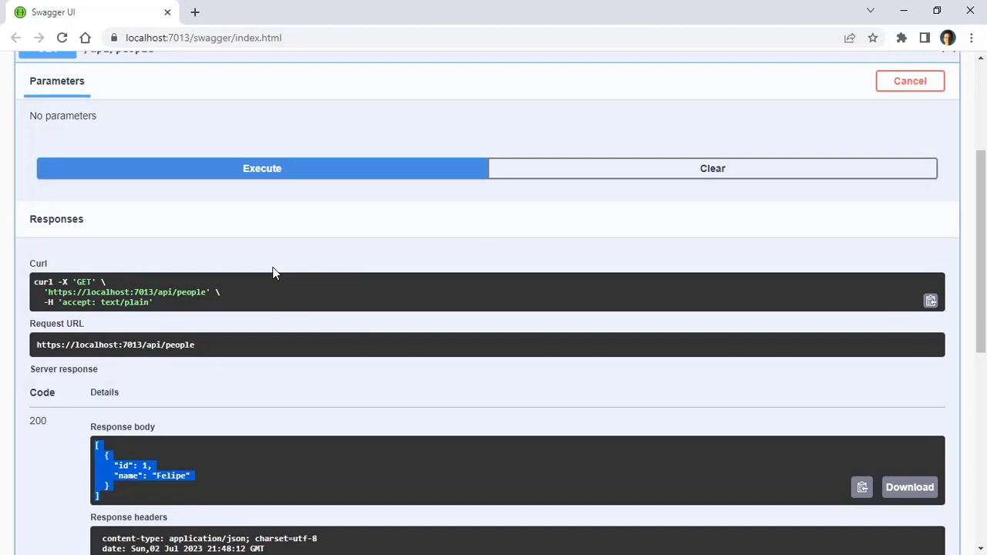
click(262, 168)
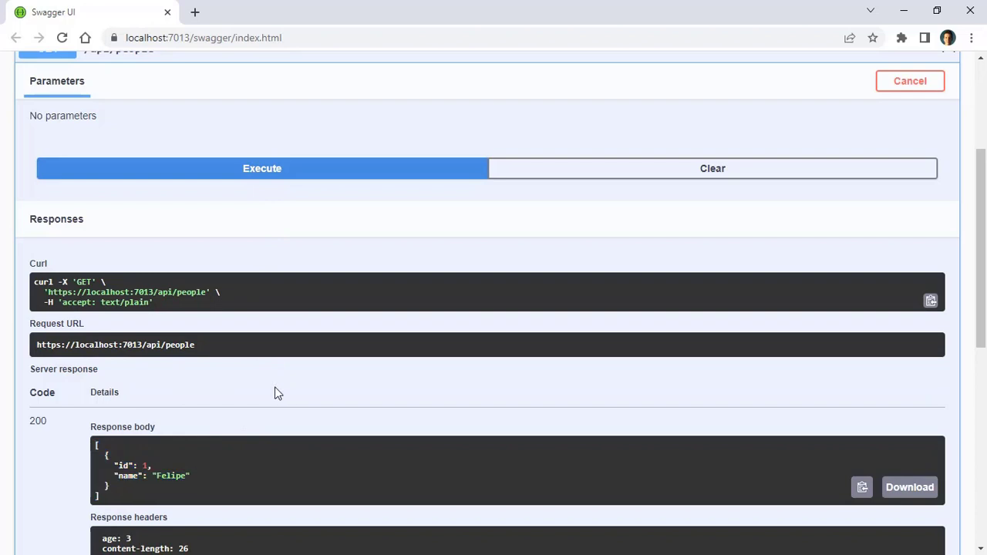
Inspect the response headers showing an age header and select the returned JSON body.
scroll(down, 3)
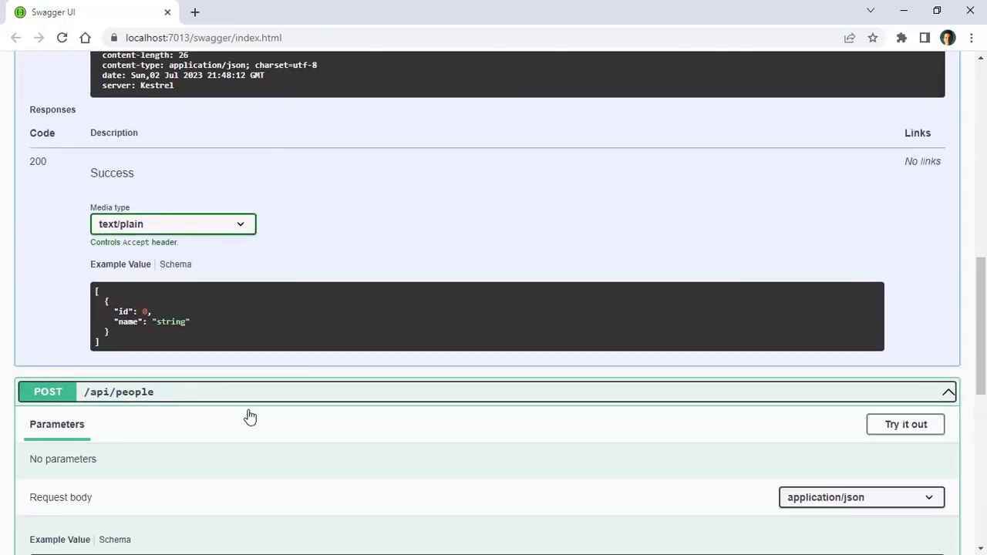
scroll(down, 3)
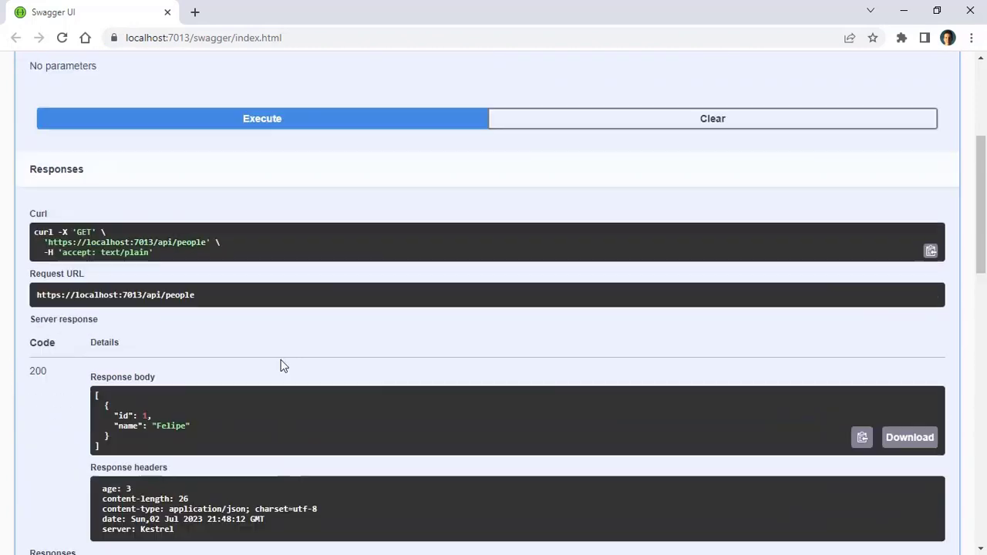
scroll(up, 3)
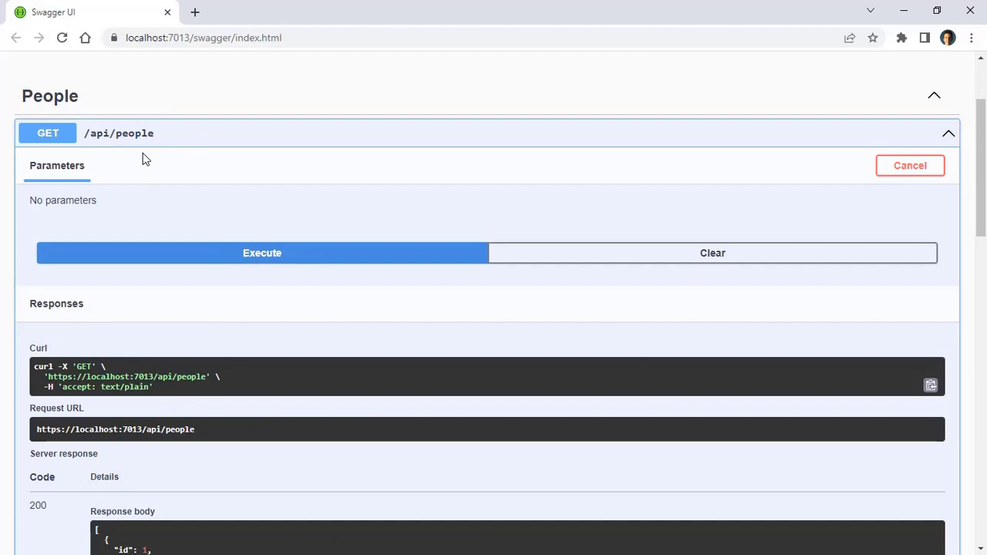
scroll(down, 3)
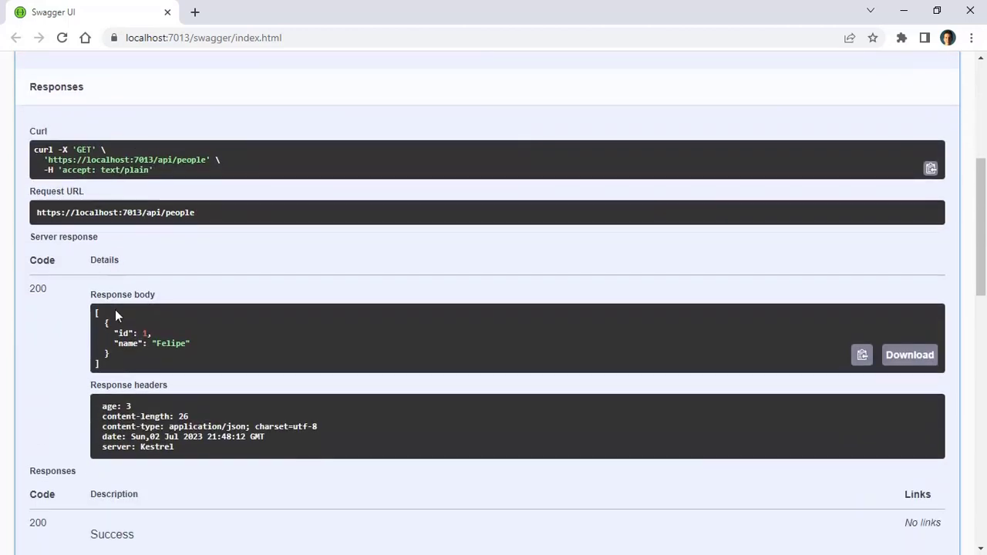
drag(96, 313, 192, 354)
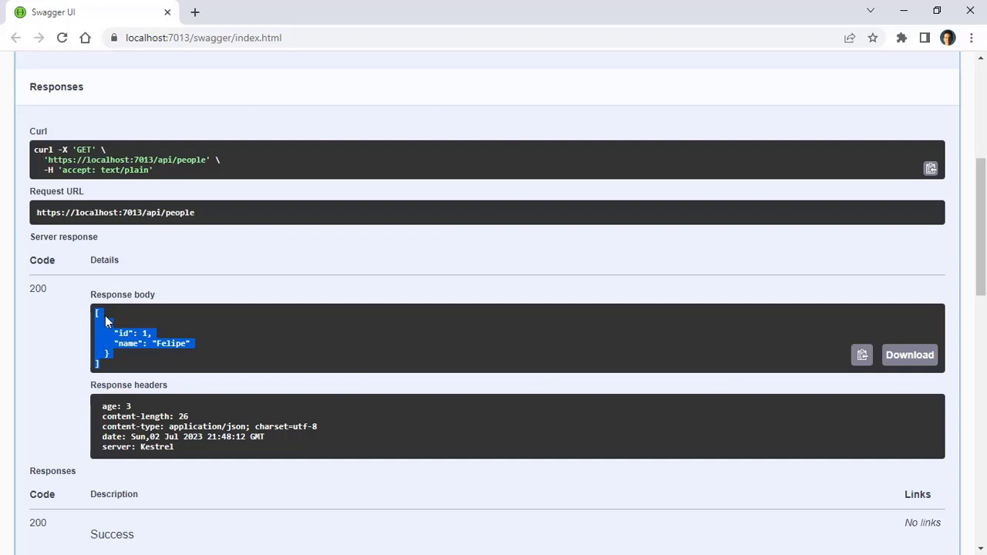
mouse_move(197, 102)
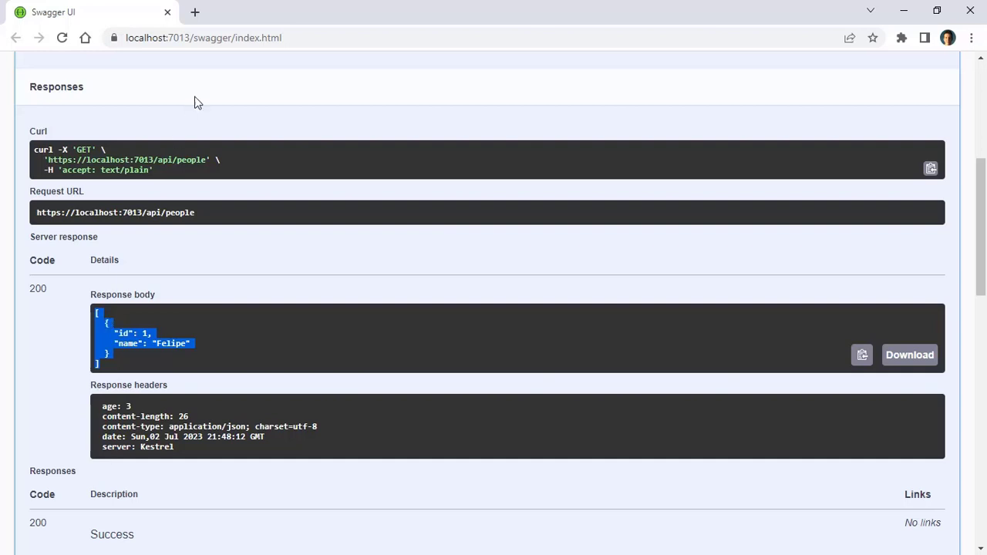
mouse_move(250, 240)
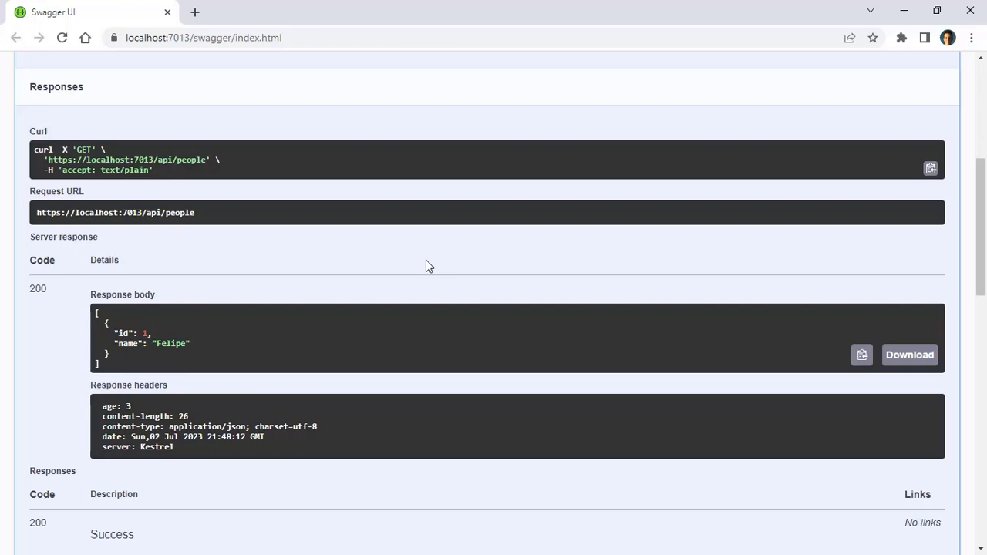
Change OutputCache Duration from 5 to 30 in PeopleController.cs and rebuild the API.
key(alt+tab)
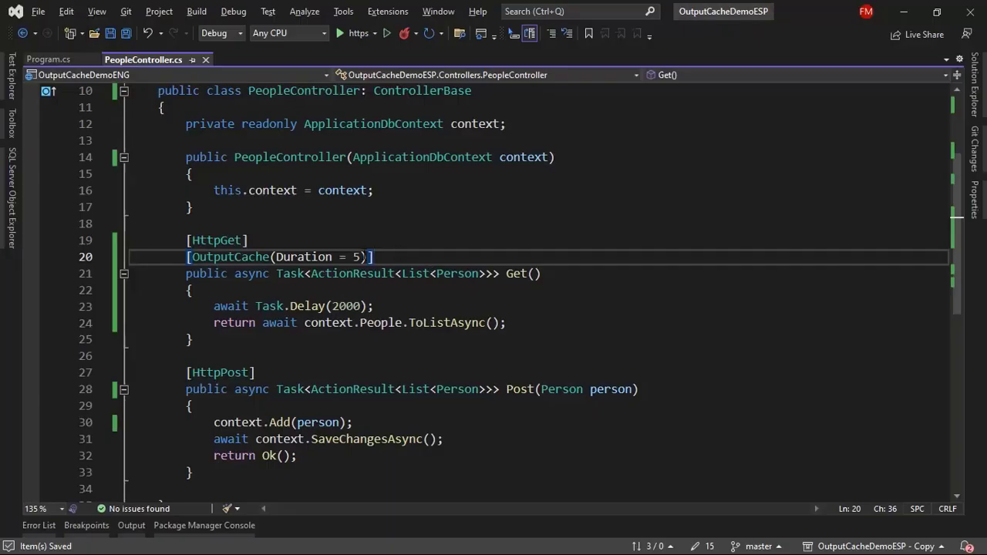
text(0)
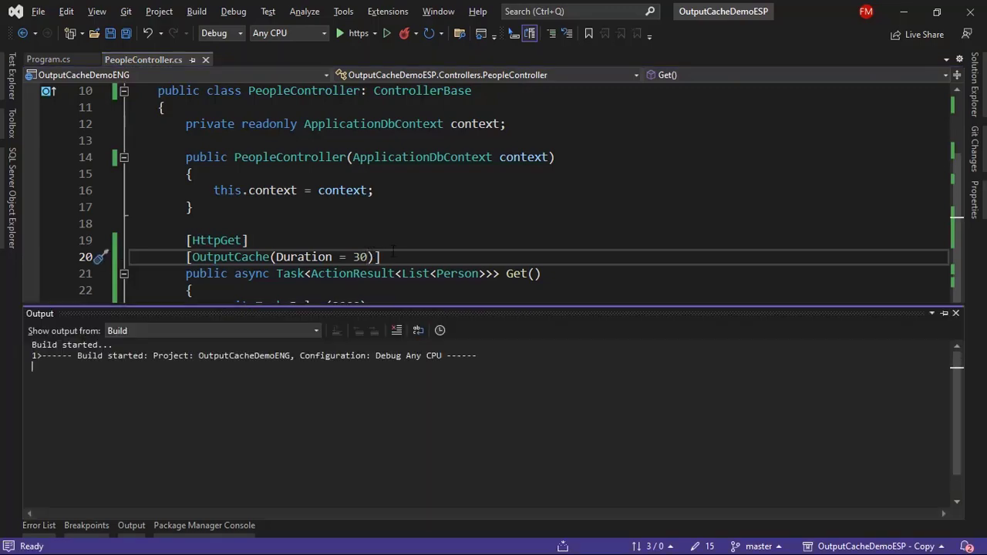
click(340, 34)
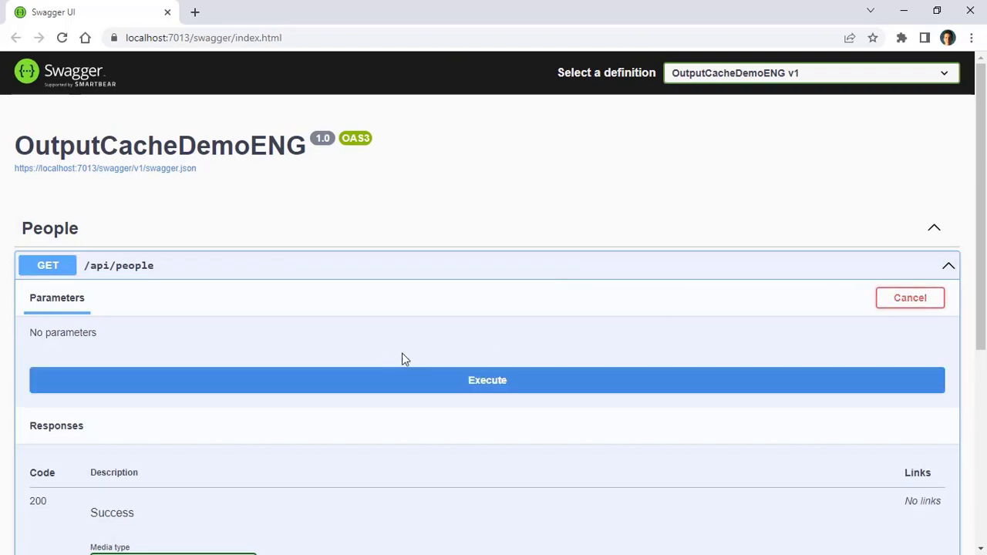
Execute GET /api/people on the restarted API, returning Felipe.
click(488, 380)
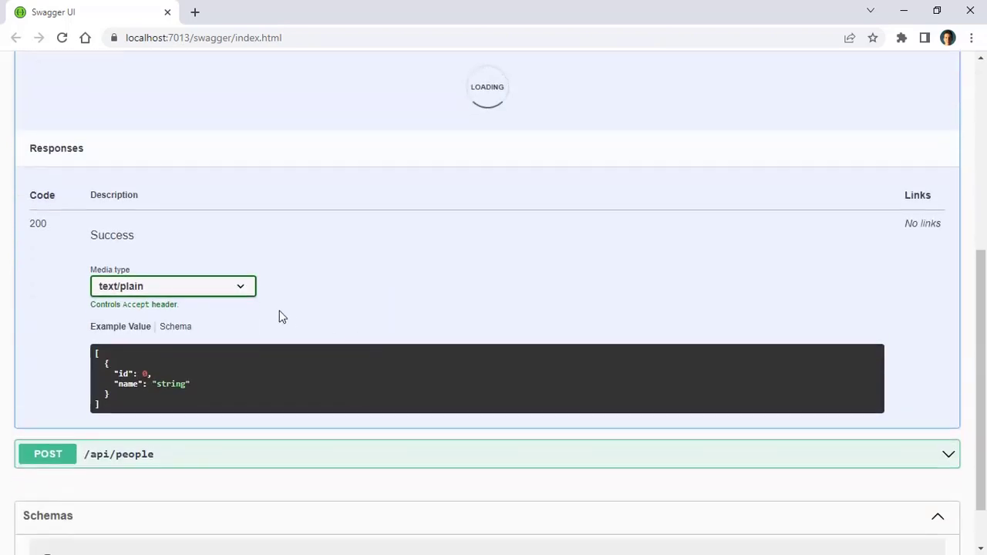
click(262, 97)
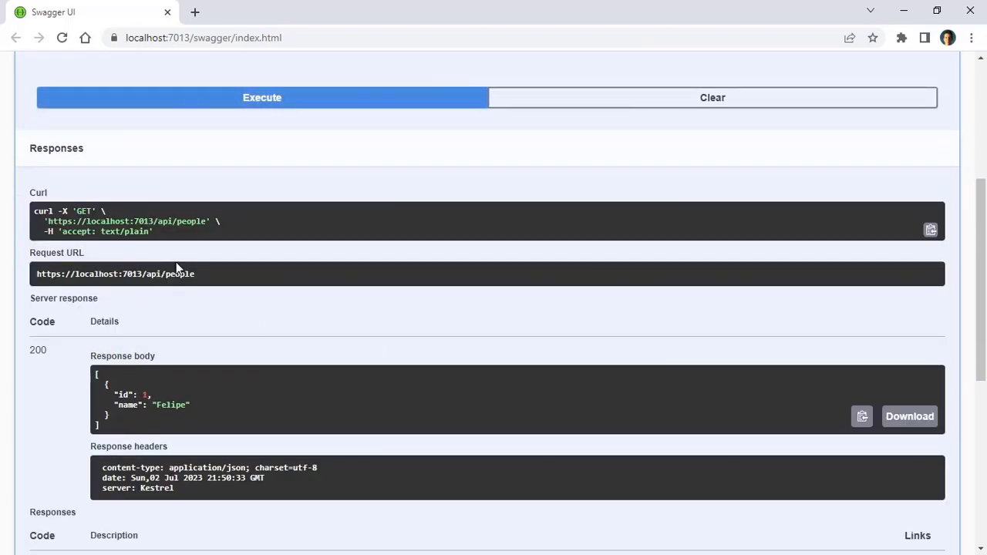
scroll(up, 3)
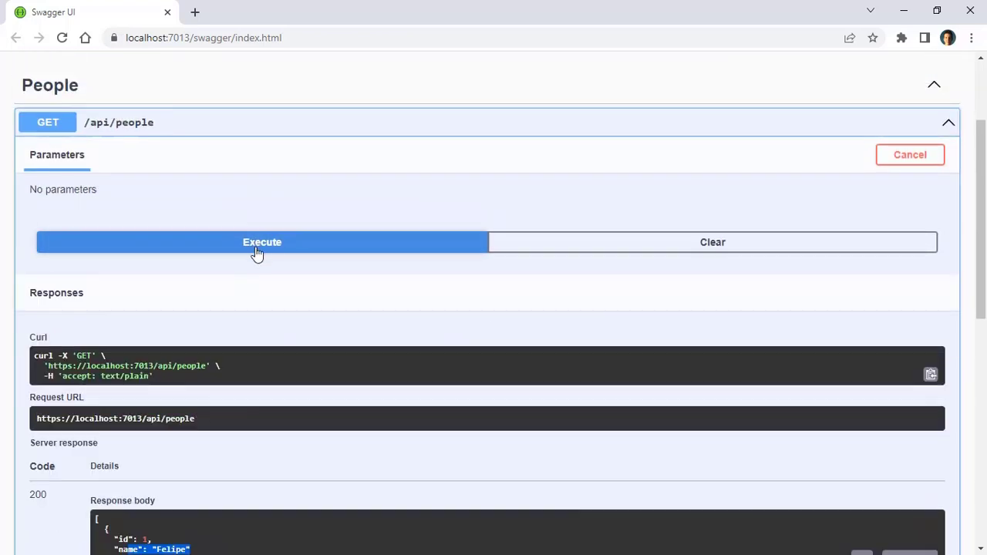
Prepare a POST /api/people request body naming a new person Claudia.
scroll(down, 3)
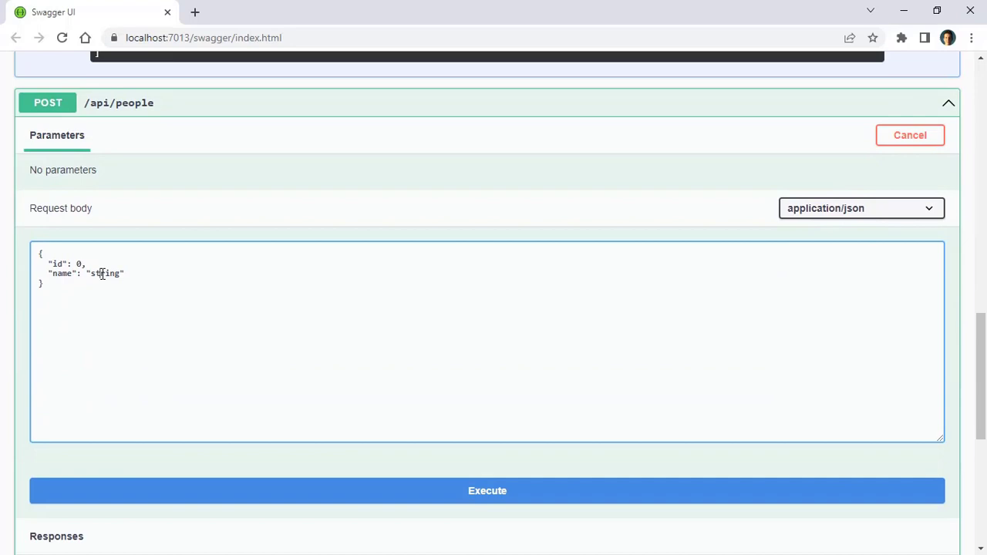
text(Claudia)
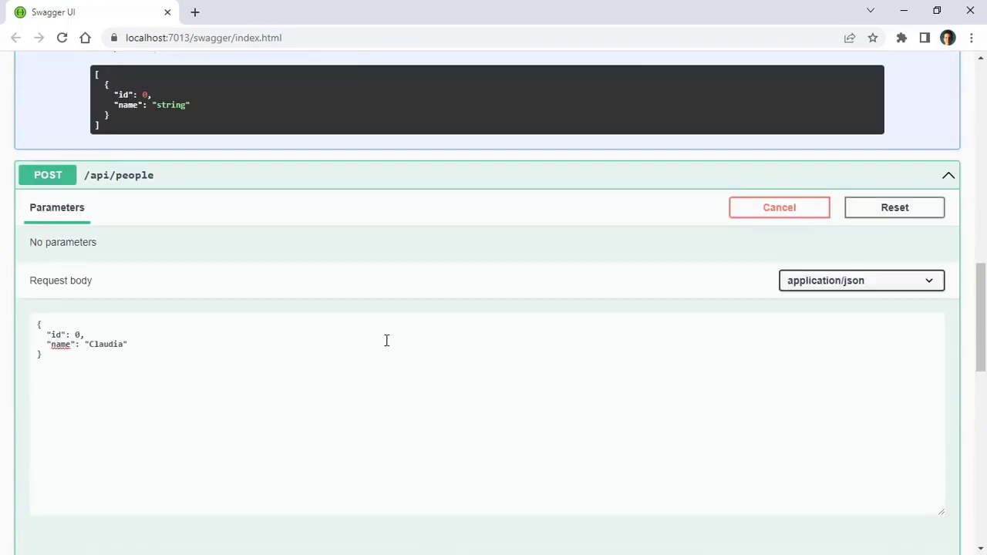
scroll(up, 3)
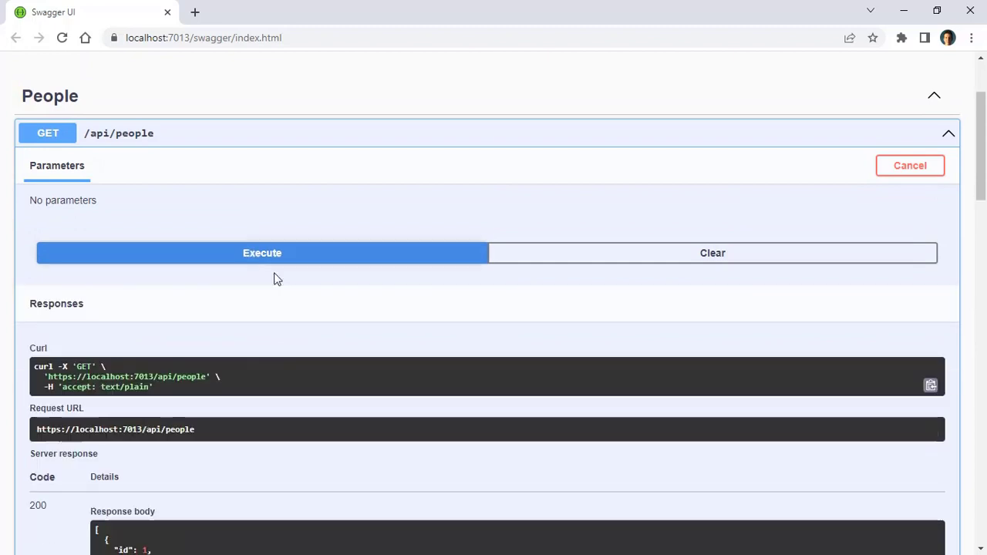
scroll(down, 3)
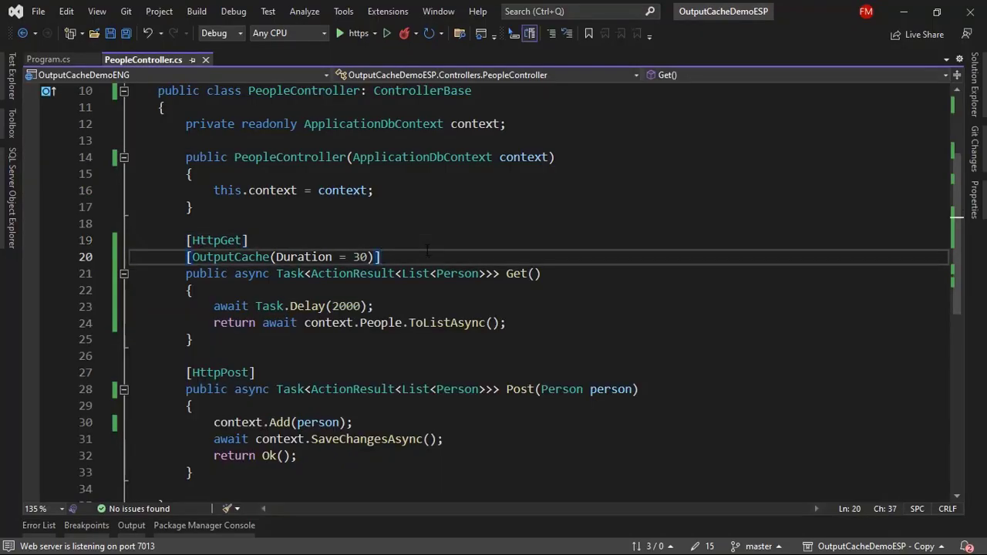
mouse_move(8, 85)
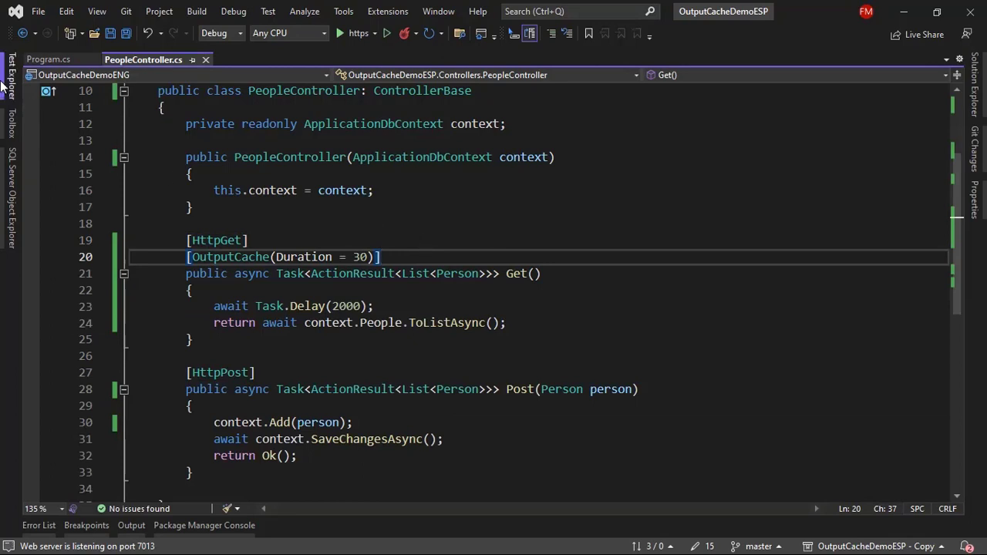
In Program.cs, start AddOutputCache with AddPolicy("peoplePolicy", builder => builder.Expire...).
click(48, 58)
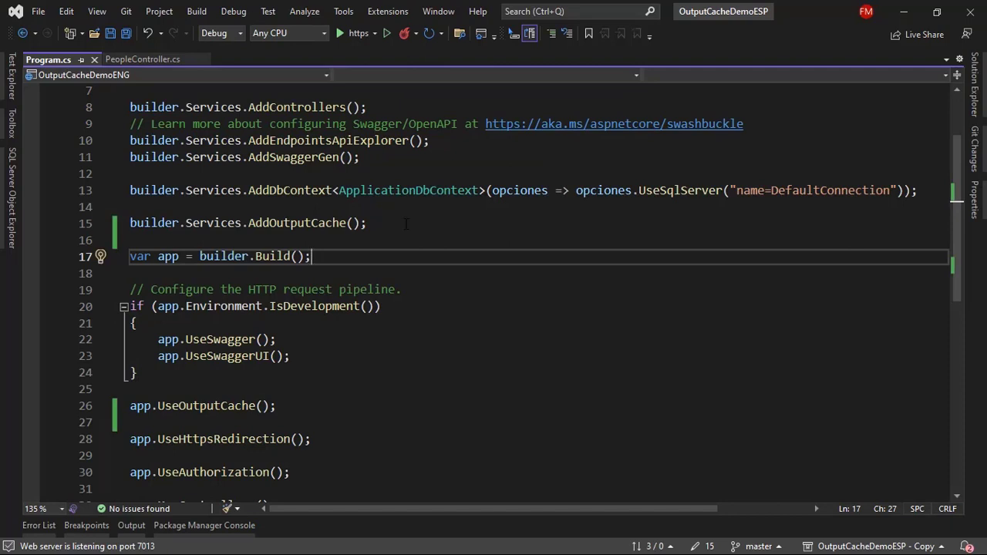
click(367, 222)
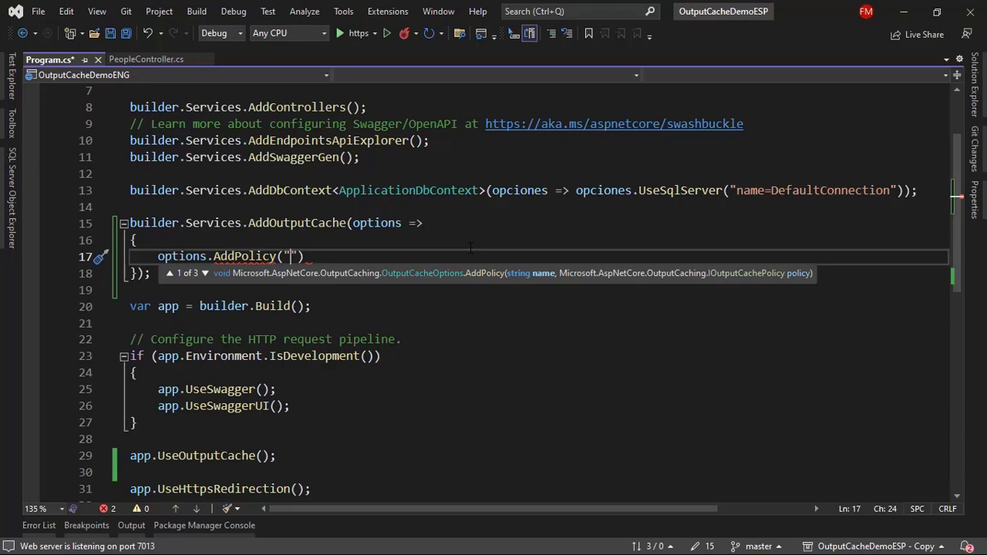
text(peoplePol)
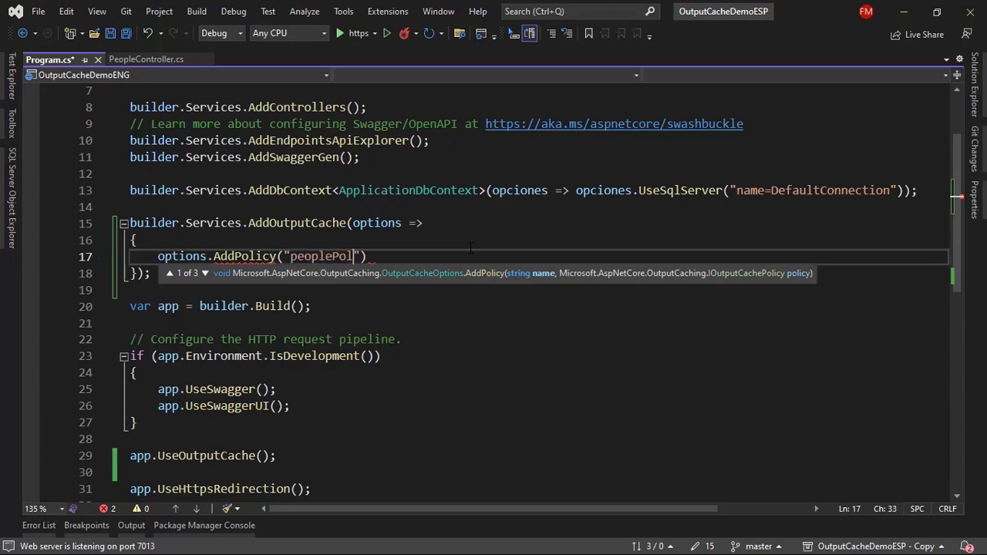
text(icy)
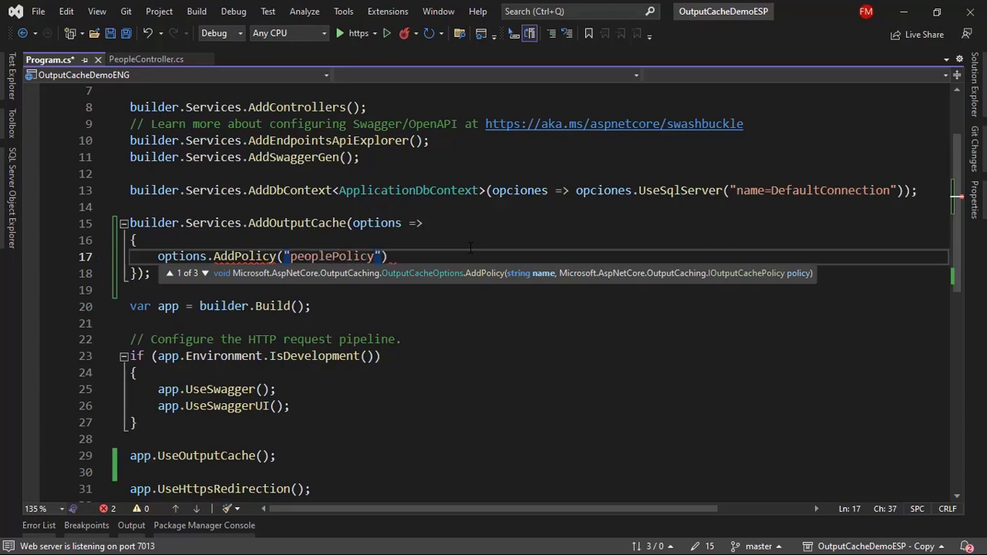
text(", ")
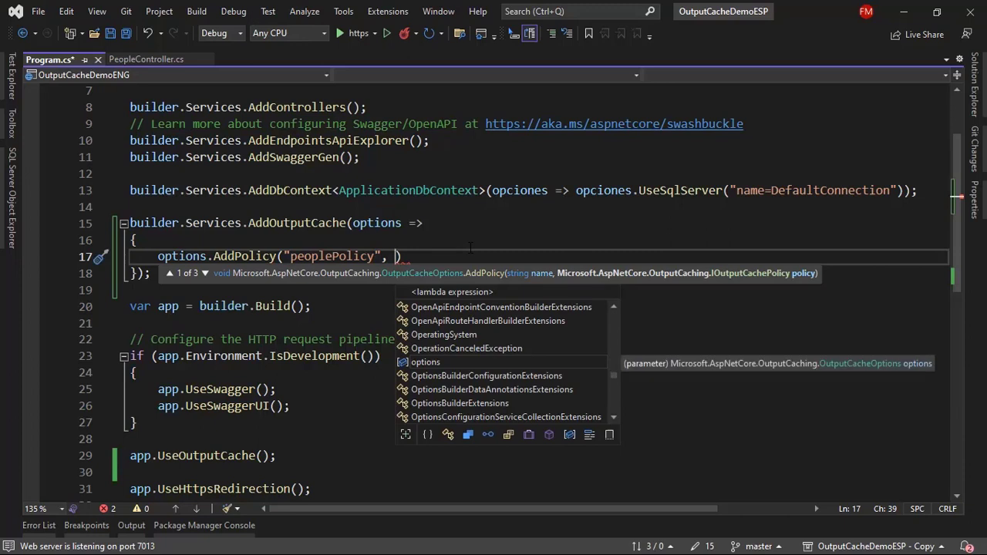
text(builder => b)
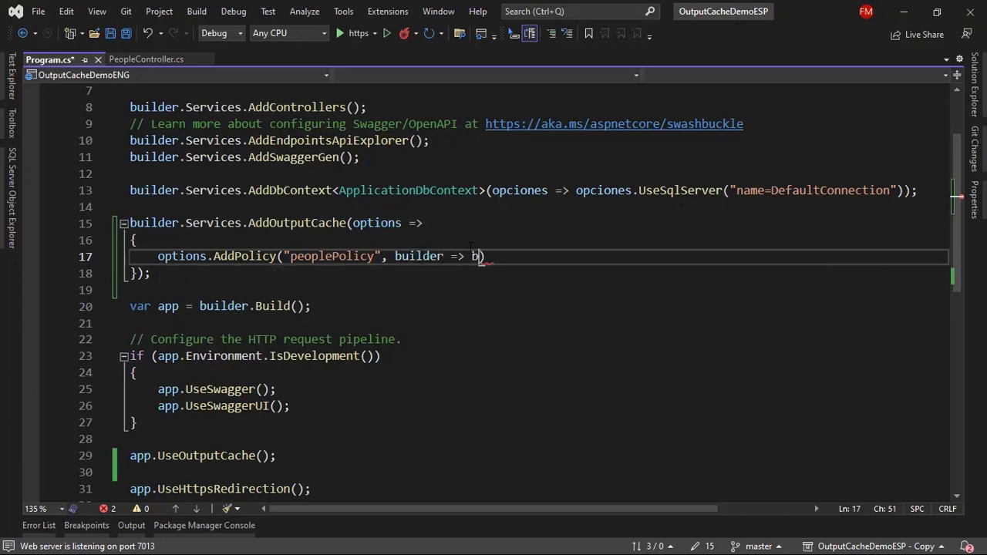
text(uilder.expire()
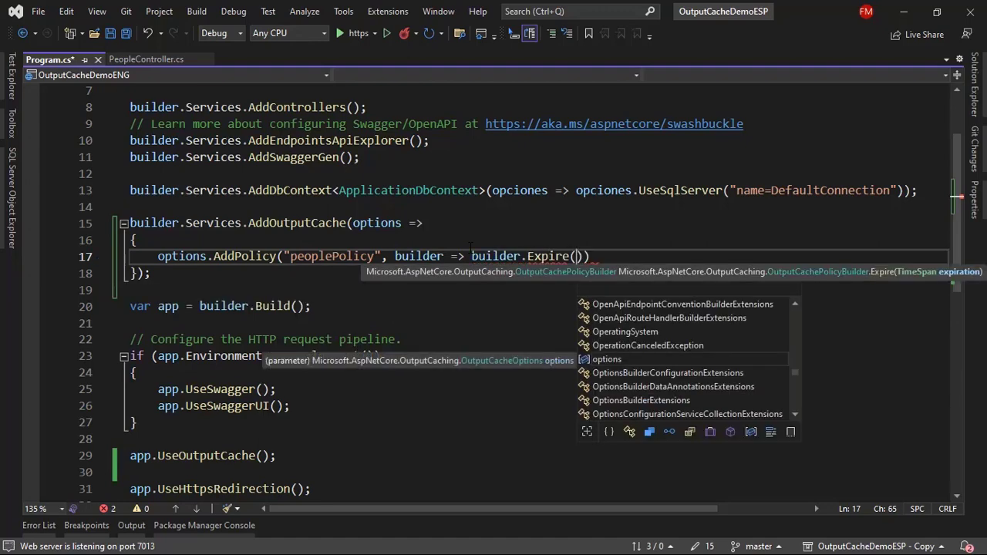
Complete the policy with Expire(TimeSpan.FromSeconds(30)).Tag("people").
click(147, 59)
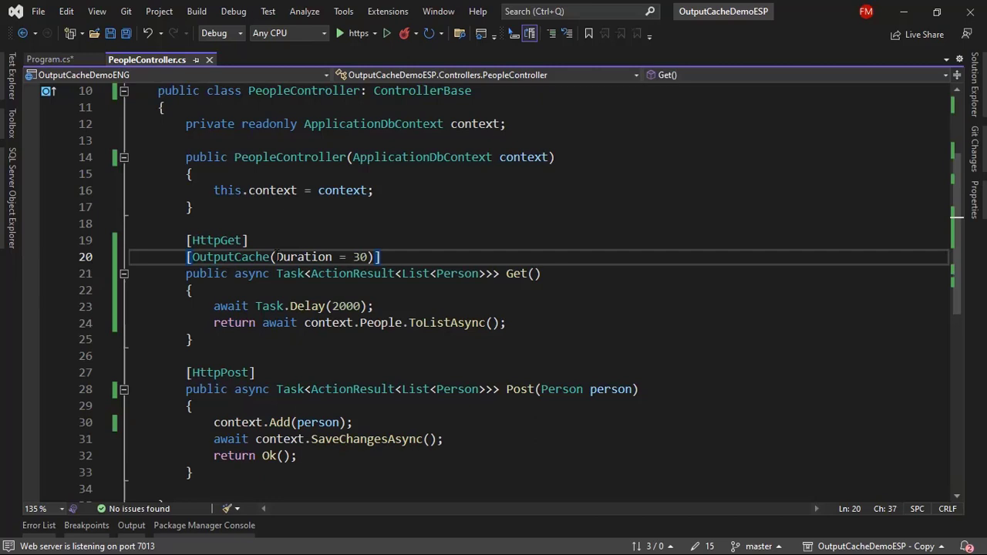
click(48, 59)
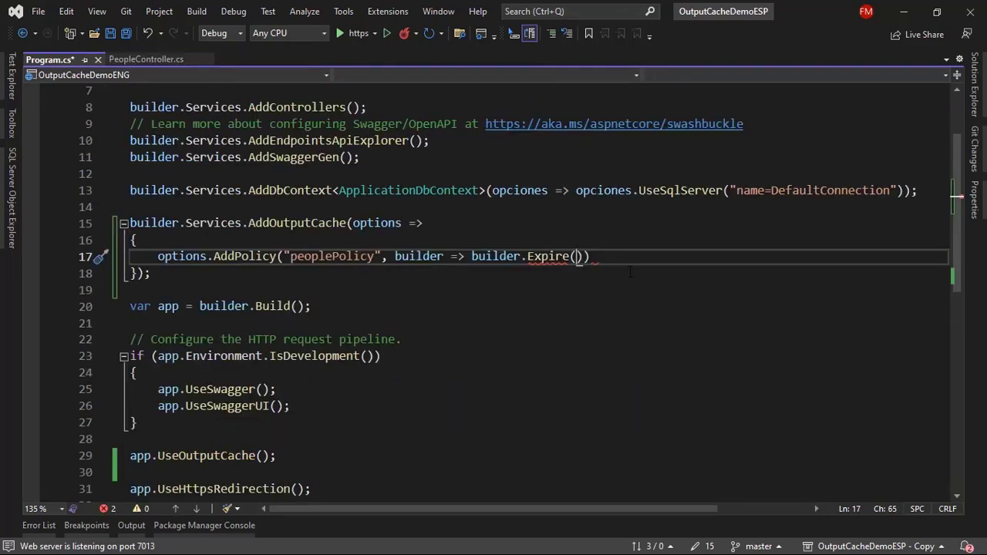
text(TimeSpan.fromSeconds(30)
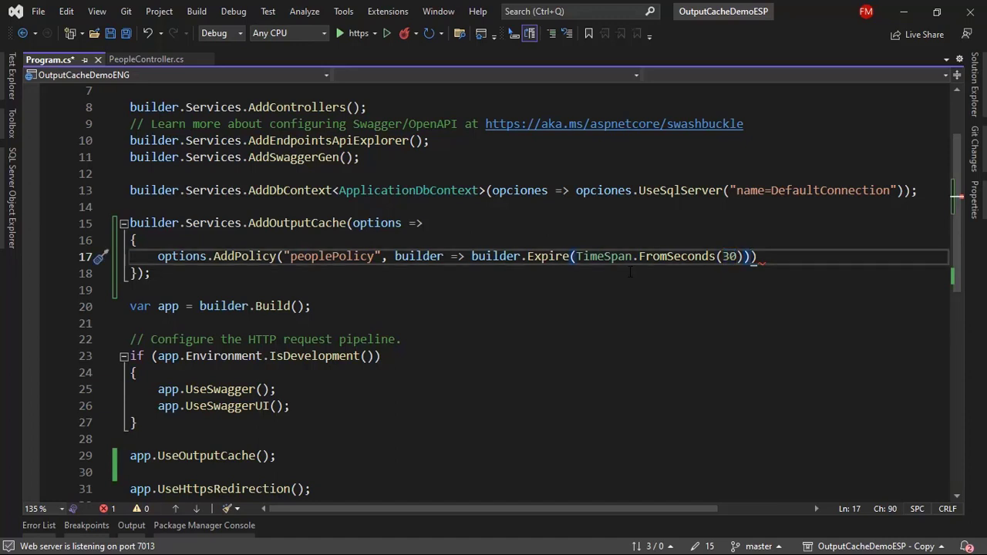
text(.)
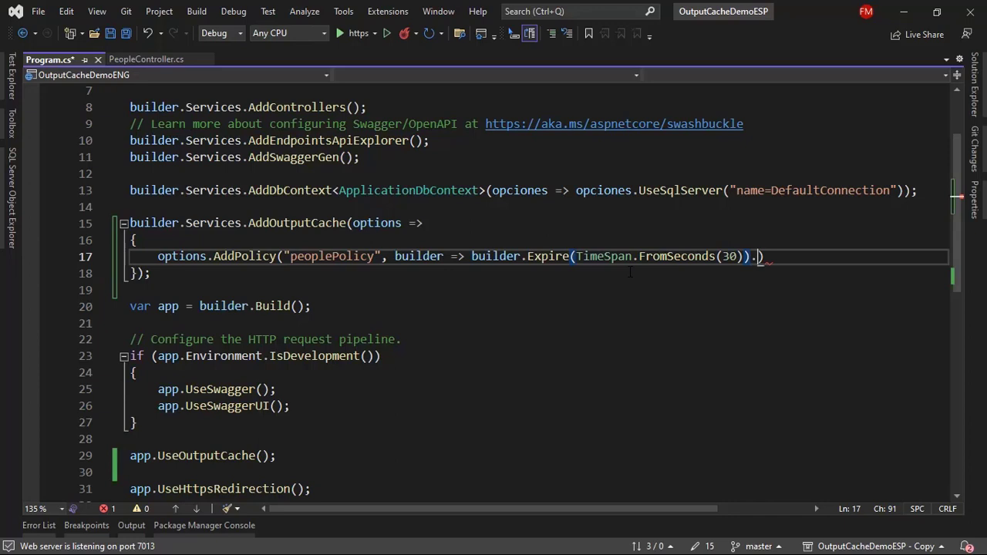
text(Tag())
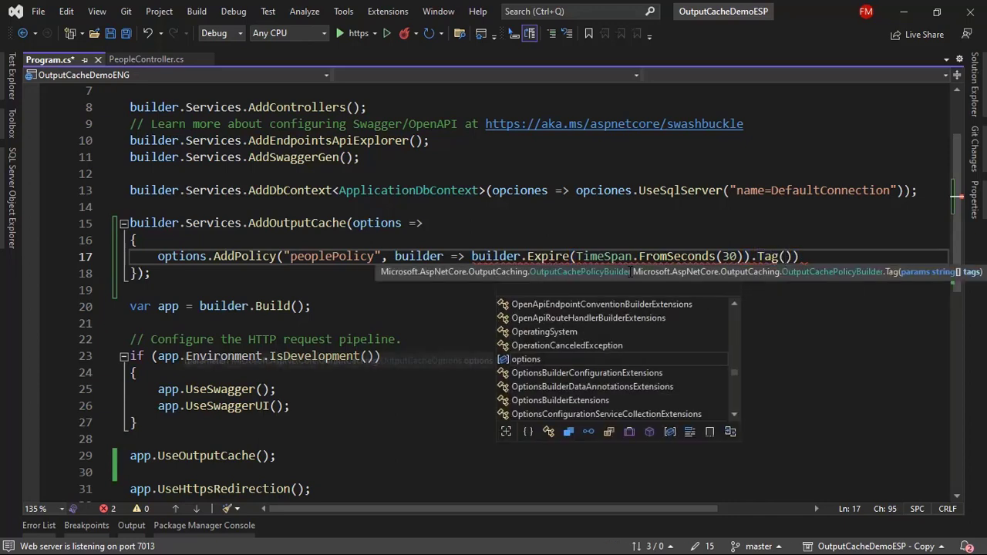
text("")
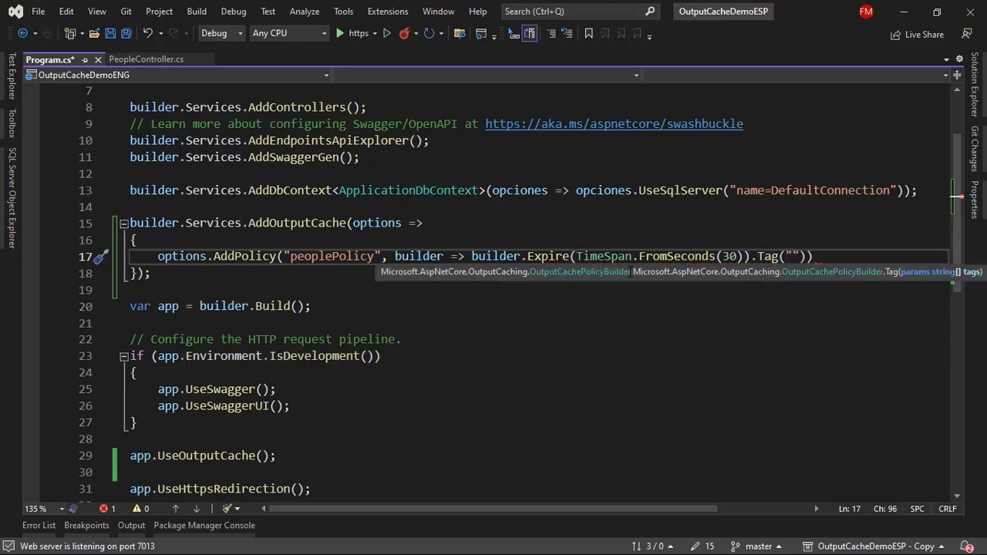
text(people)
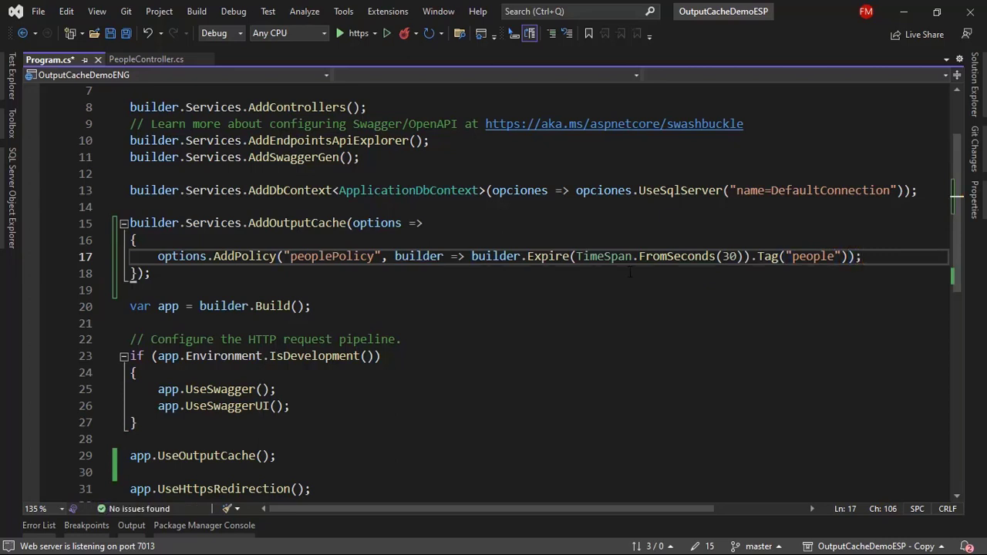
Replace Duration = 30 with PolicyName = "peoplePolicy" in the Get action's OutputCache attribute.
double_click(332, 256)
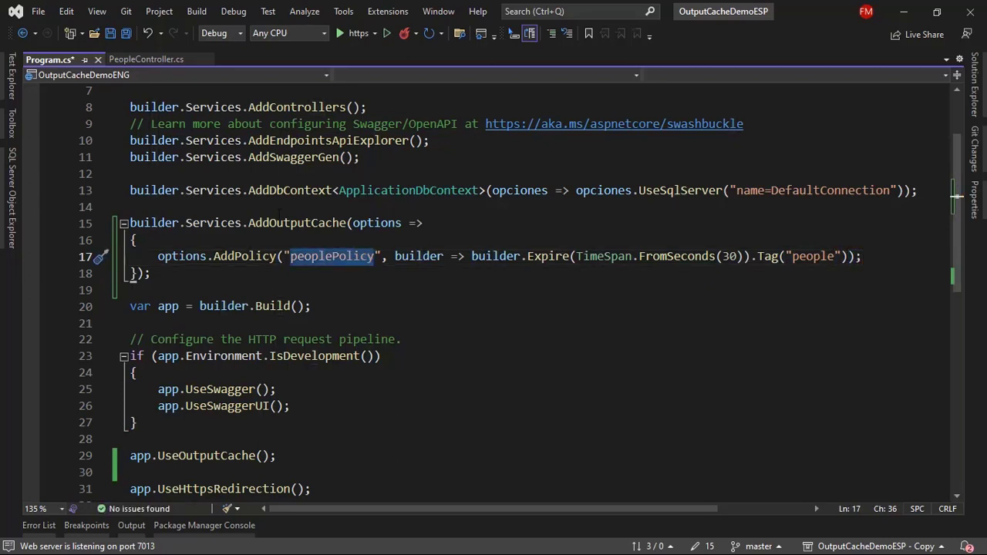
click(147, 59)
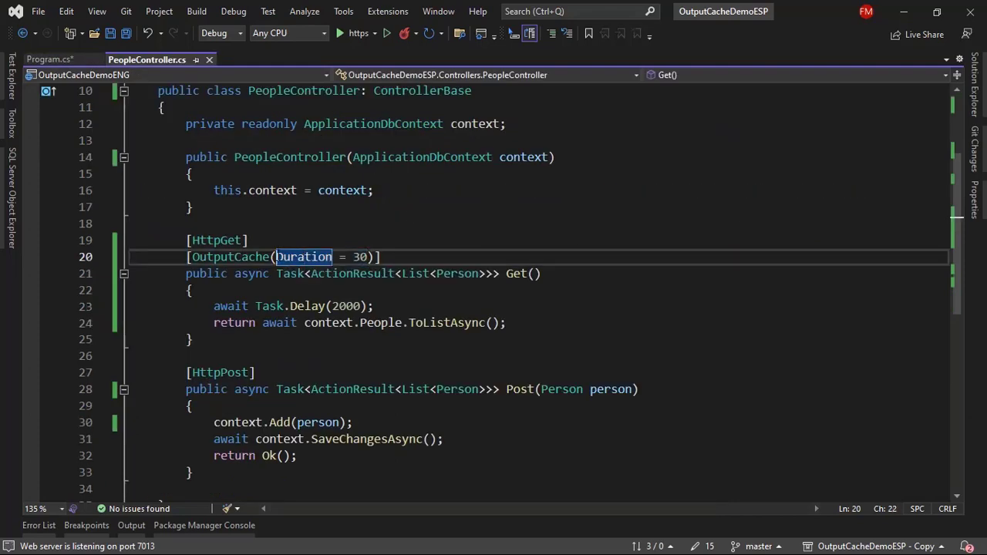
text(PolicyName)
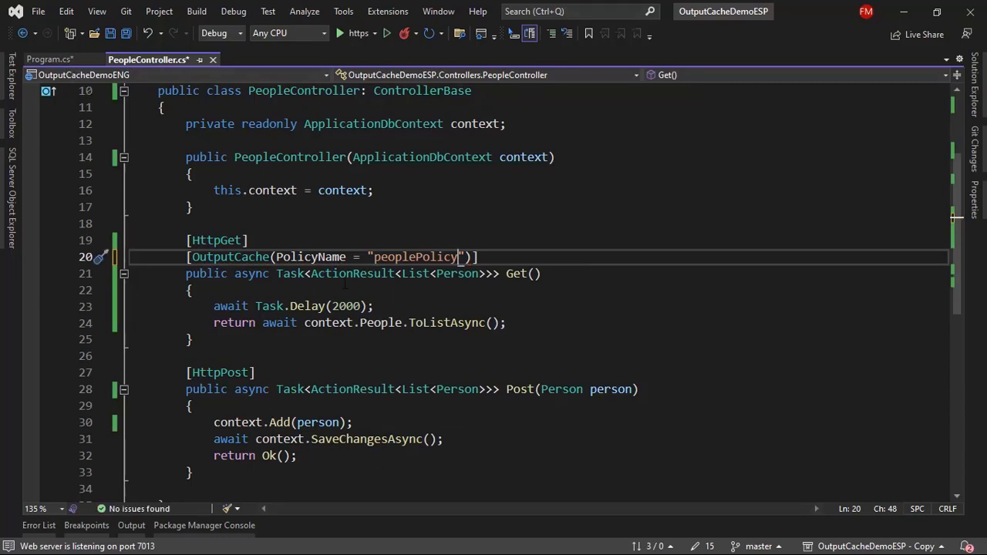
click(370, 306)
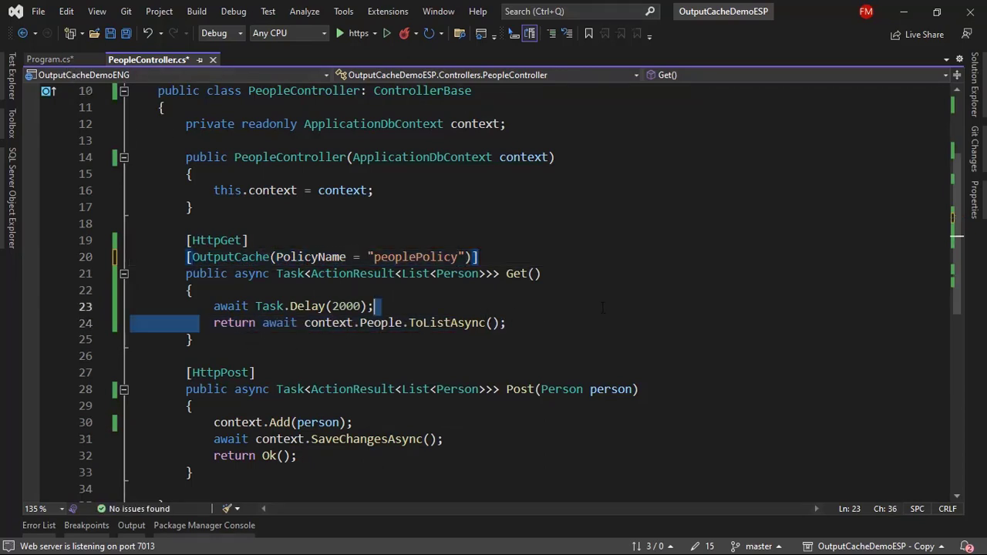
click(50, 58)
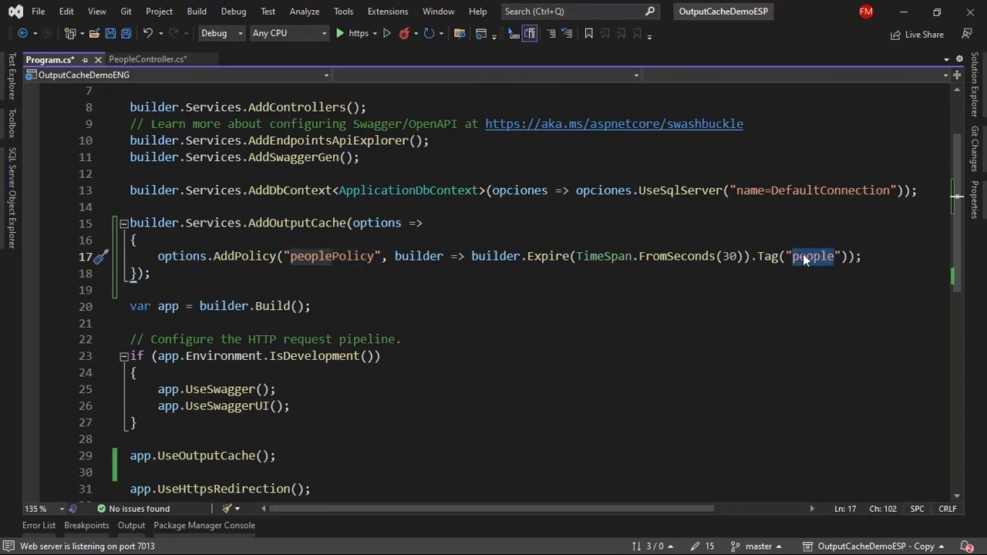
mouse_move(812, 256)
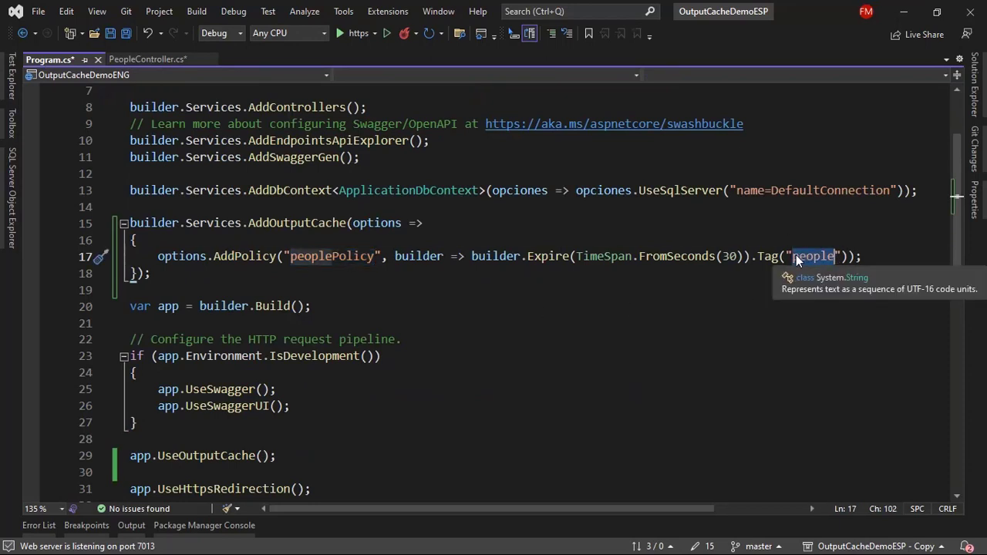
click(148, 59)
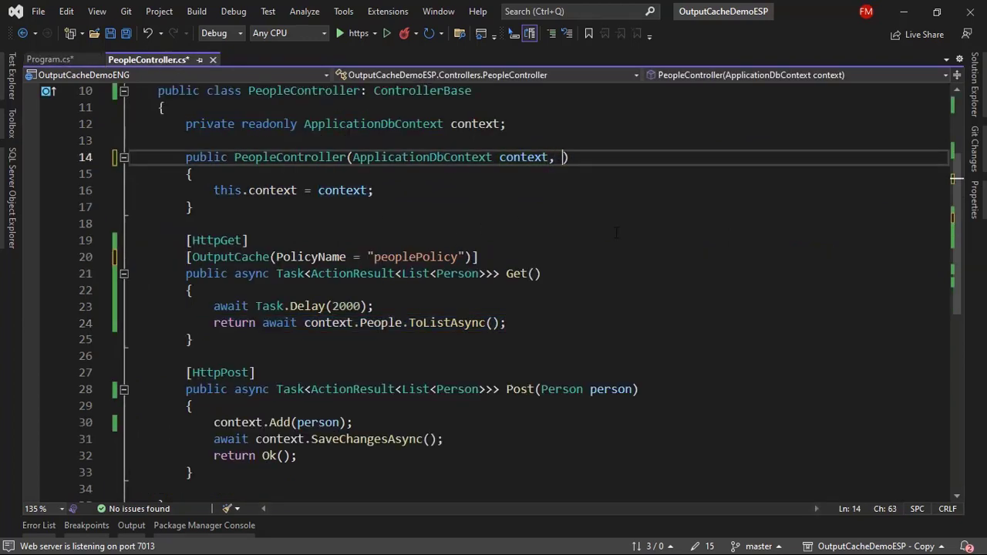
Add an IOutputCacheStore constructor parameter and store it in an outputCacheStore field via quick action.
text(Ioutp)
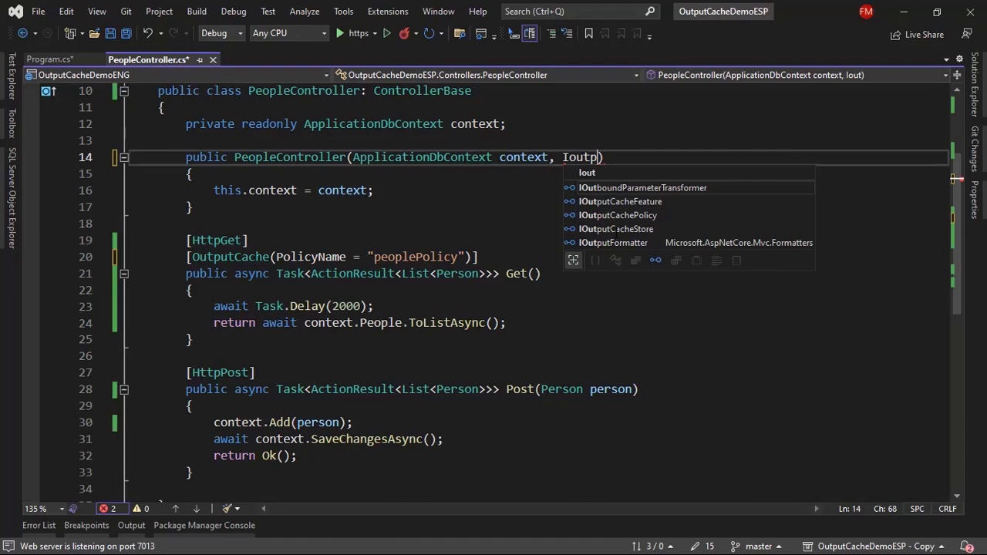
click(616, 228)
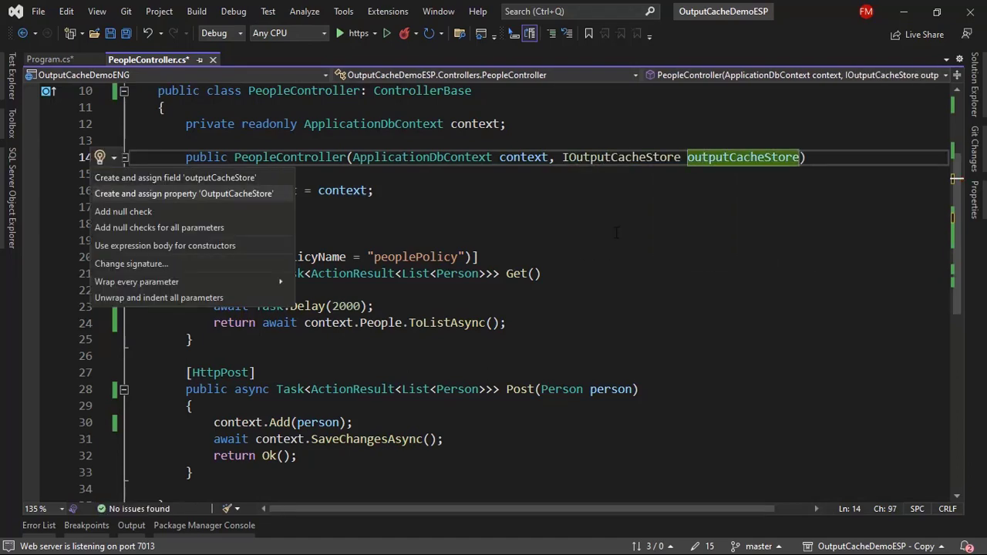
click(176, 178)
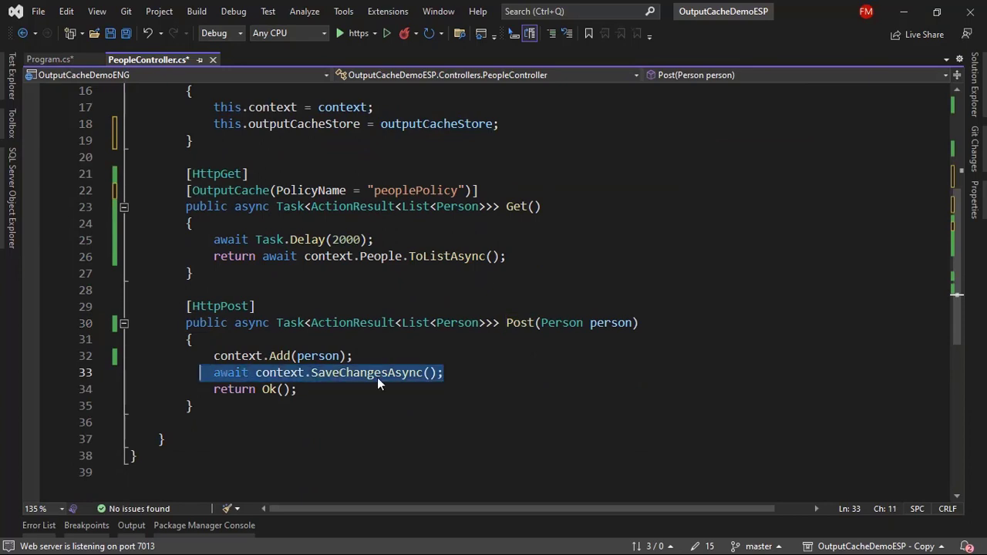
After SaveChangesAsync in Post, call await outputCacheStore.EvictByTagAsync with the "people" tag.
text(awai)
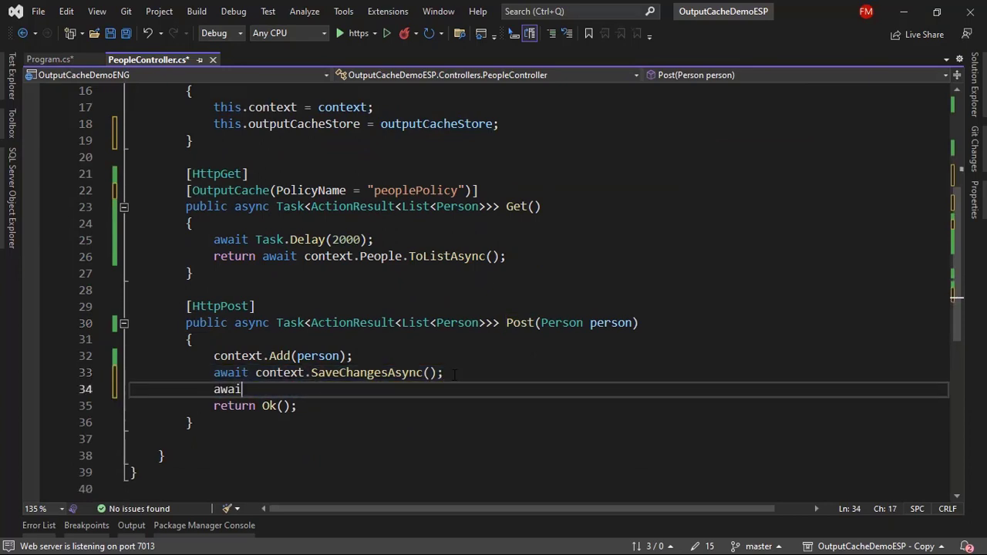
text(outputCacheStore)
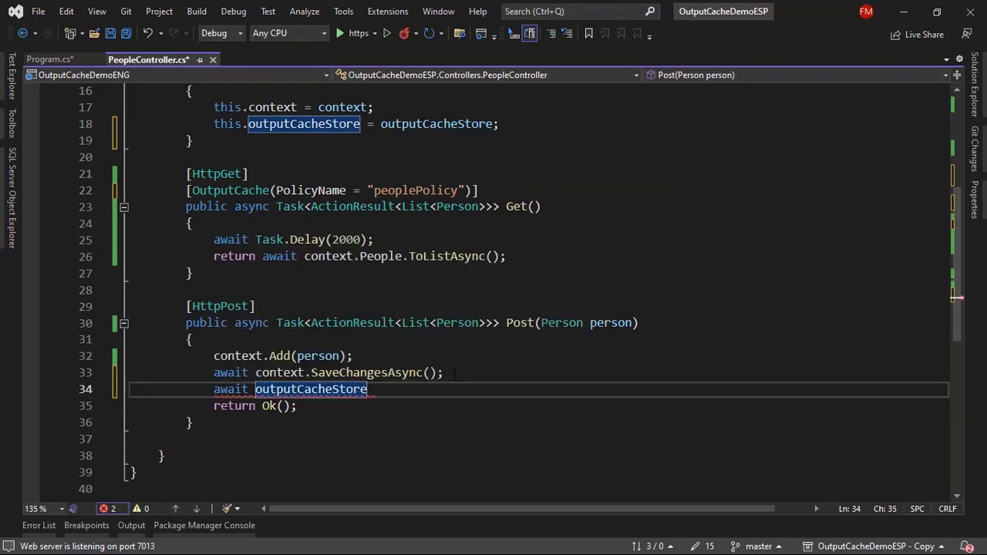
text(.EvictByTagAsync)
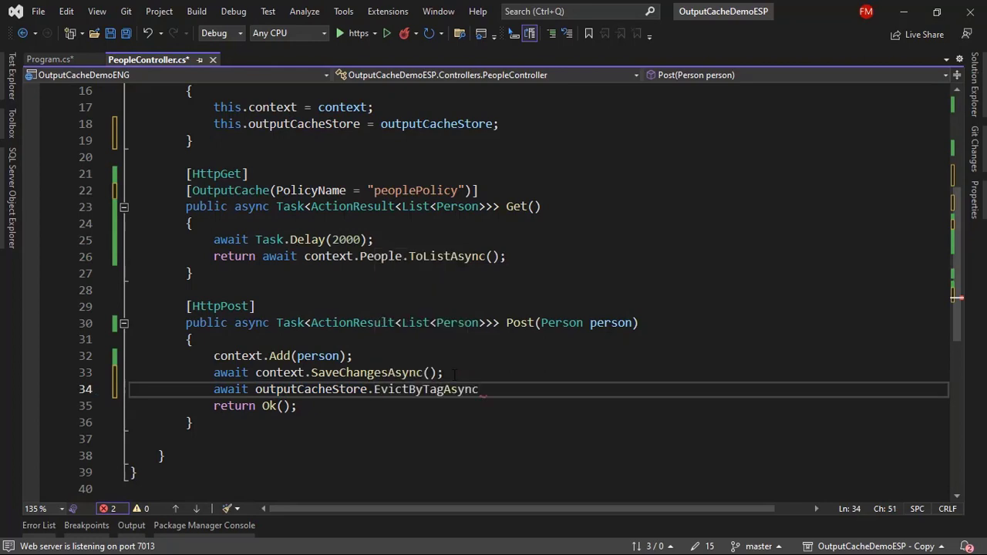
text((""))
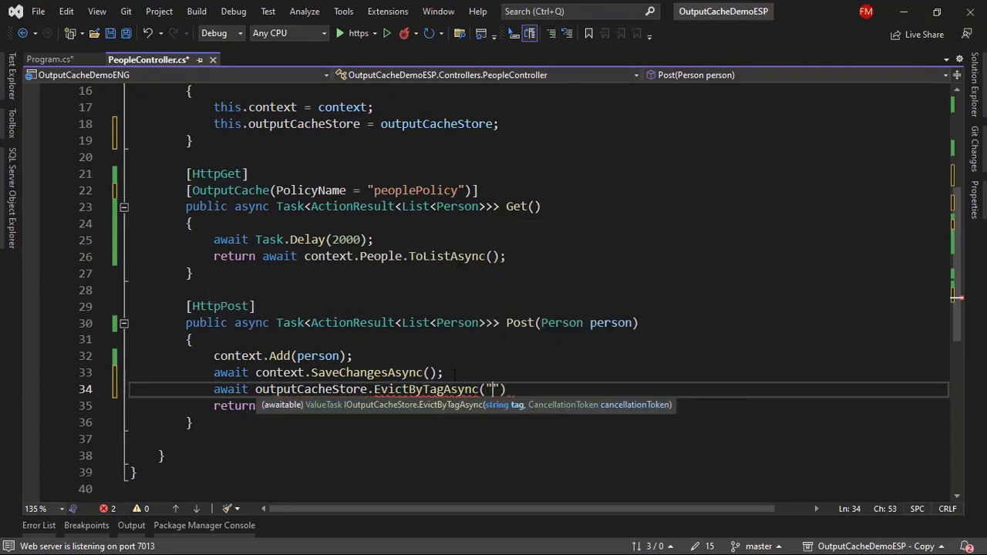
text(pe)
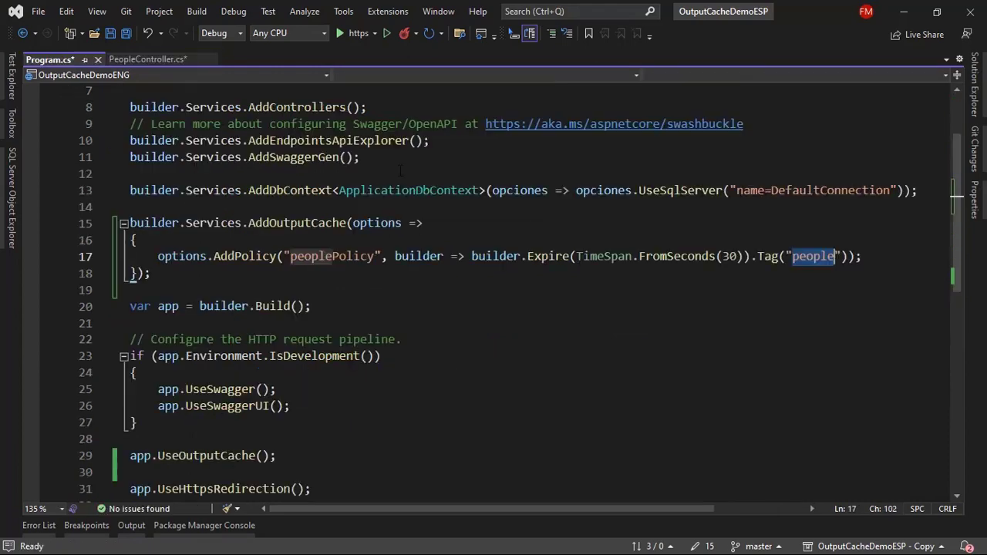
click(148, 59)
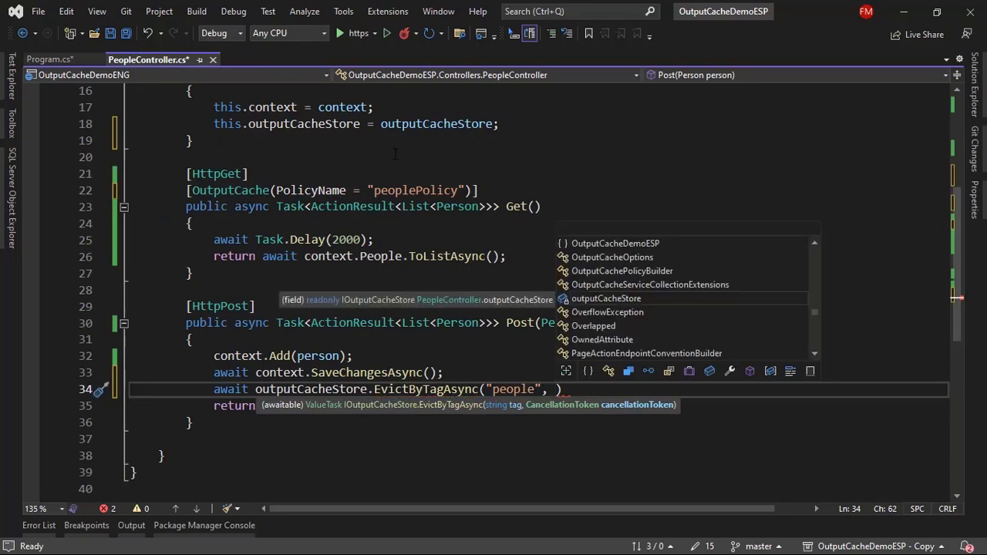
Pass default as the cancellation token and confirm the "people" tag matches the policy definition.
text(dea)
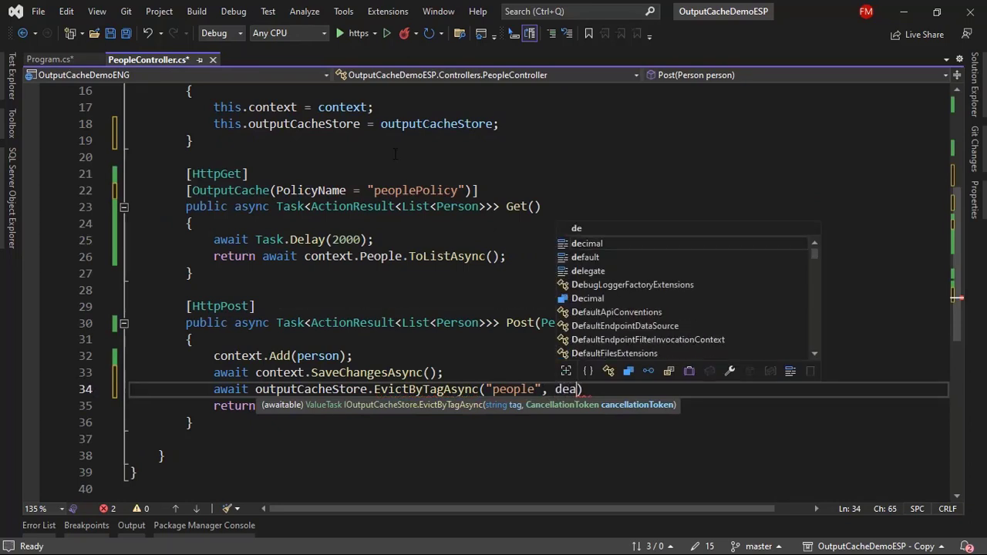
text(fault)
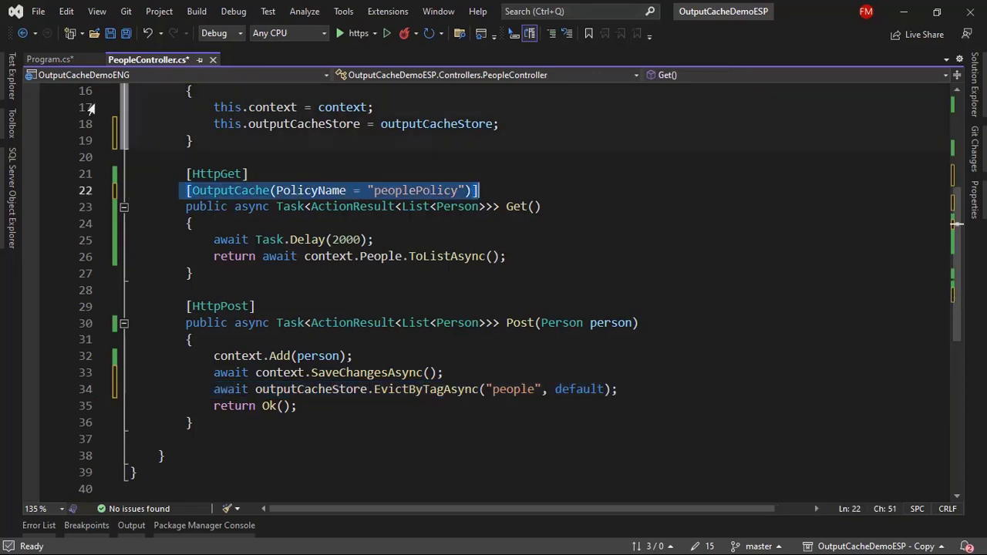
click(49, 59)
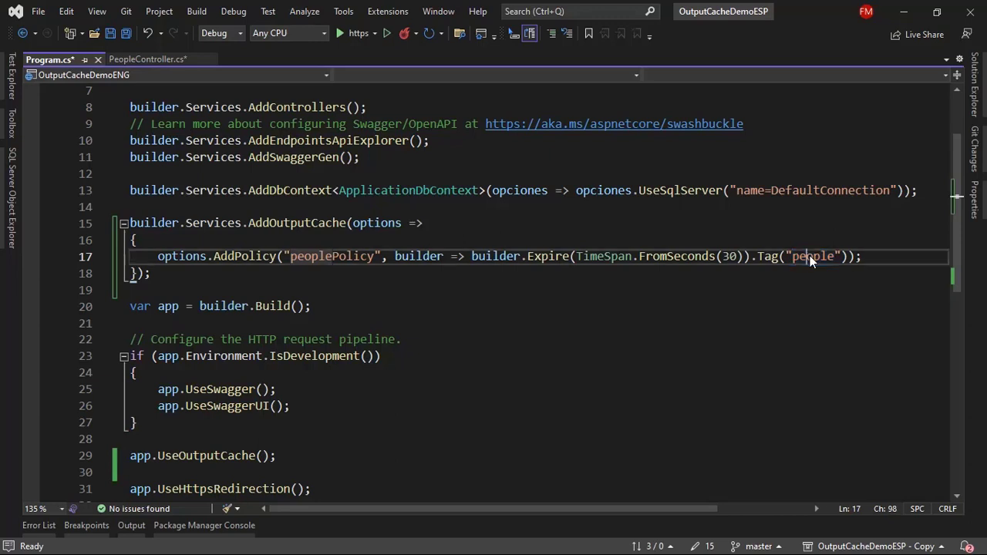
click(149, 59)
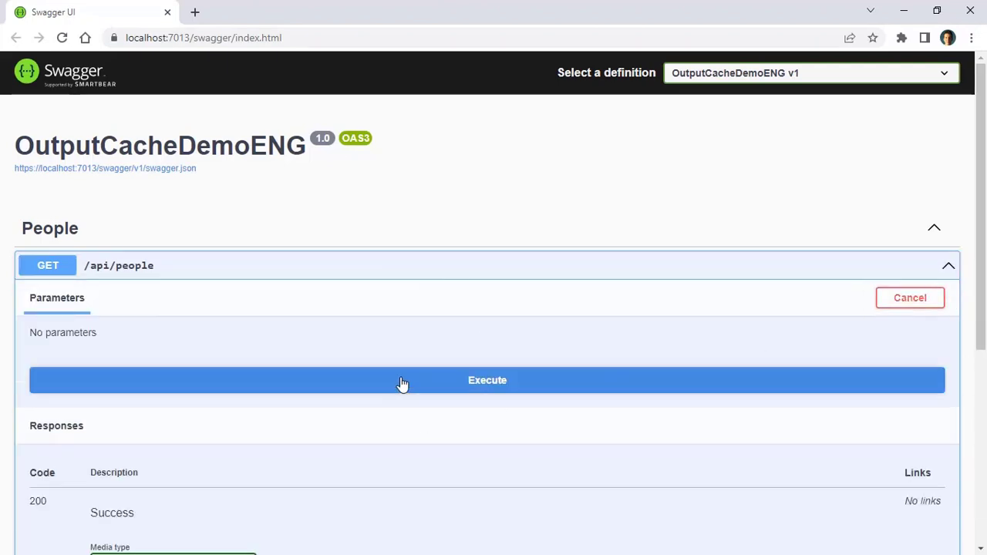
Execute GET /api/people, then POST a new person named Robert.
click(488, 380)
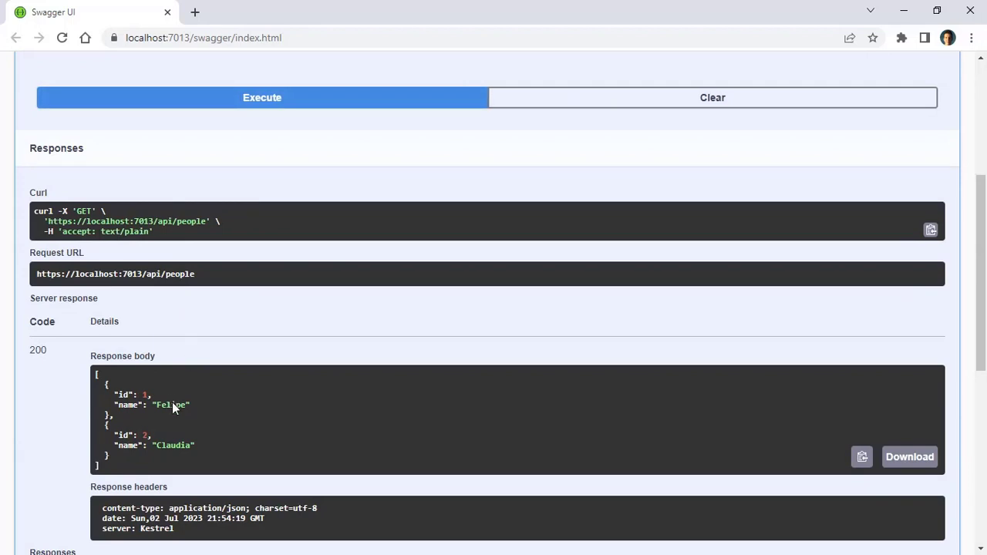
scroll(down, 3)
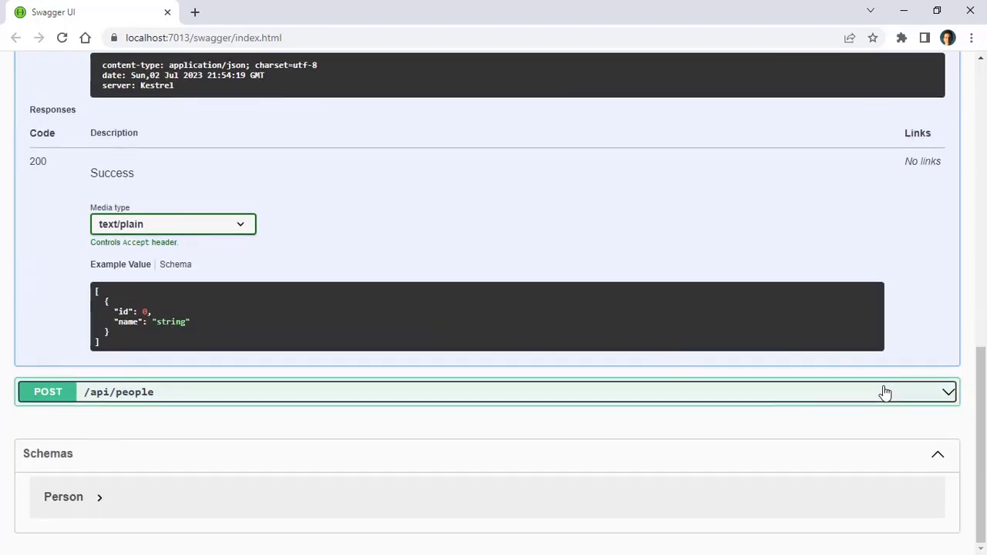
click(489, 392)
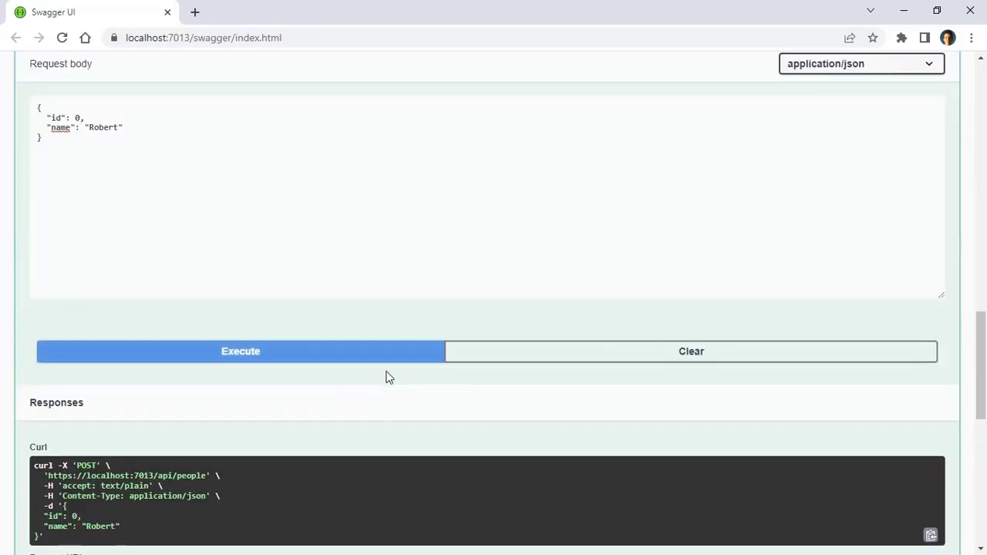
click(241, 352)
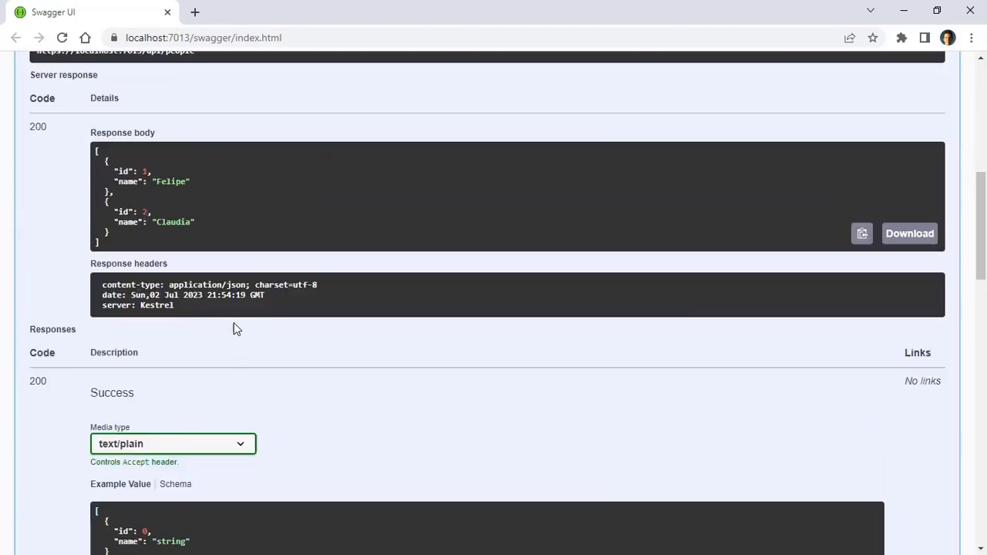
Execute GET again and confirm the list now returns Felipe, Claudia and Robert.
click(262, 231)
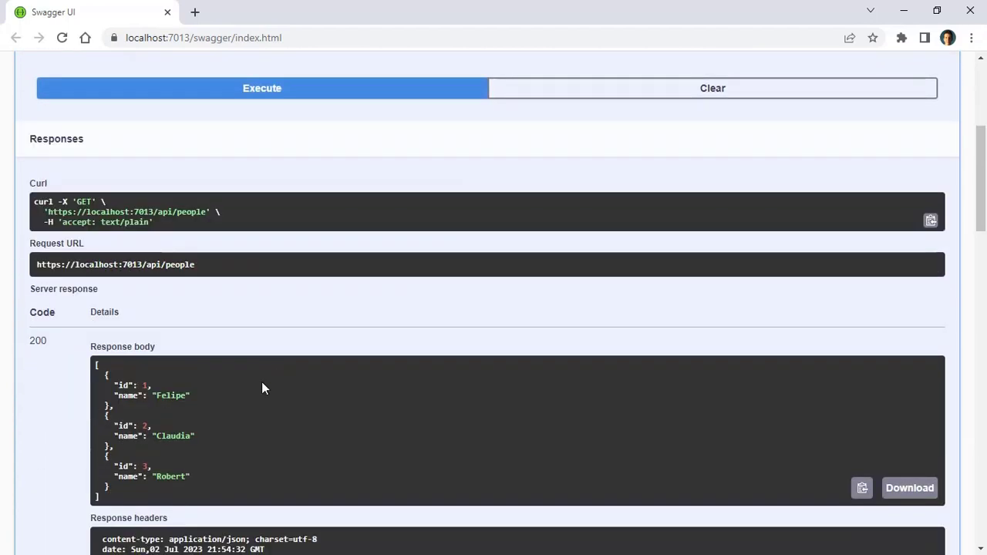
scroll(up, 3)
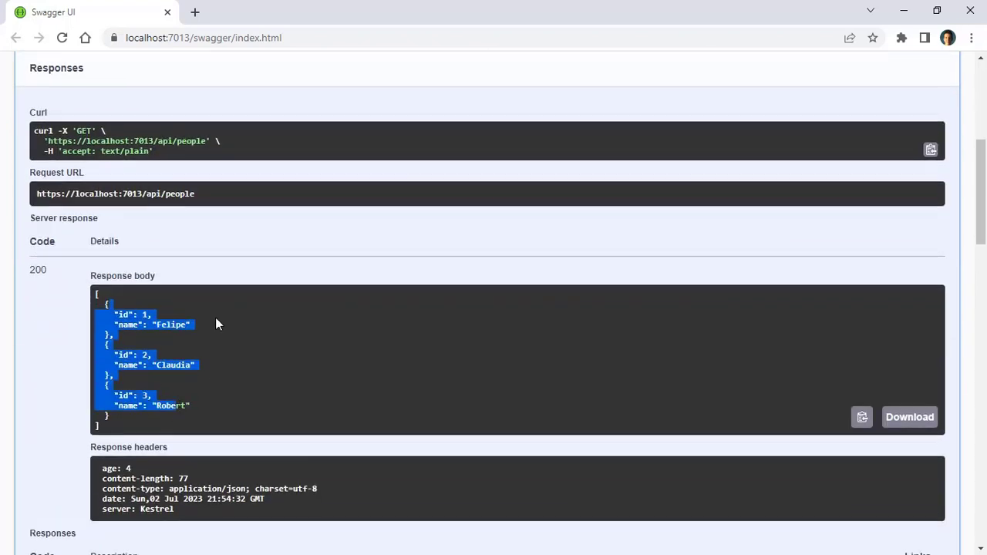
scroll(up, 3)
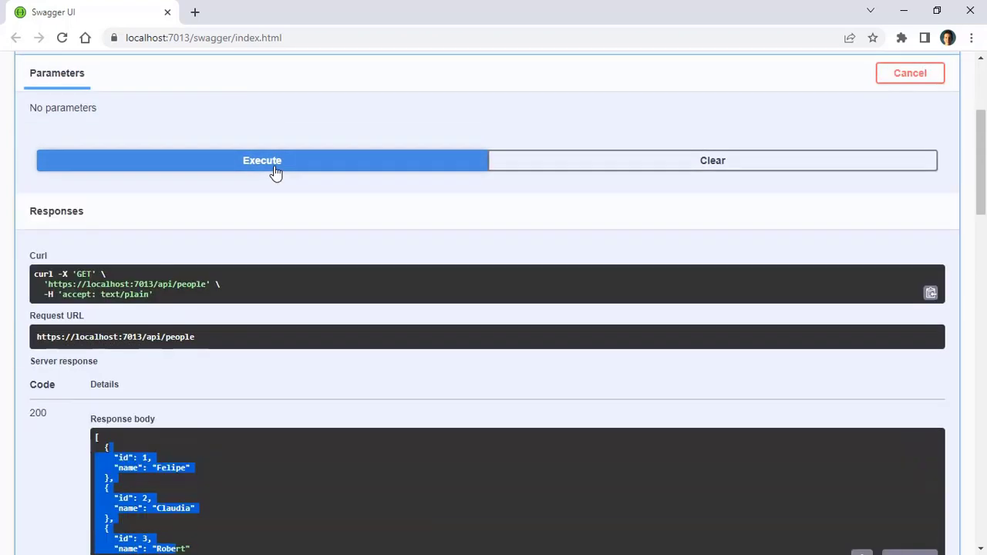
mouse_move(281, 222)
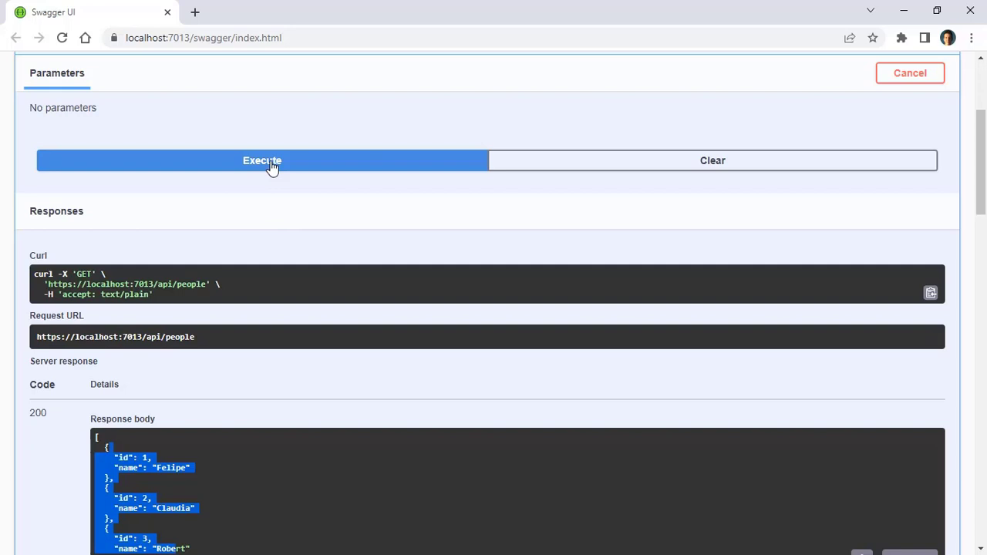
mouse_move(216, 339)
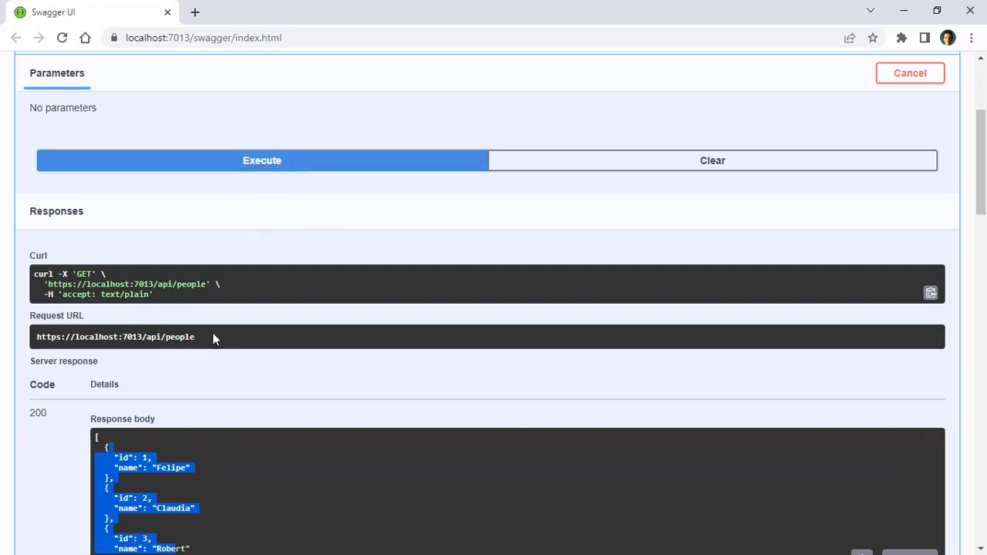